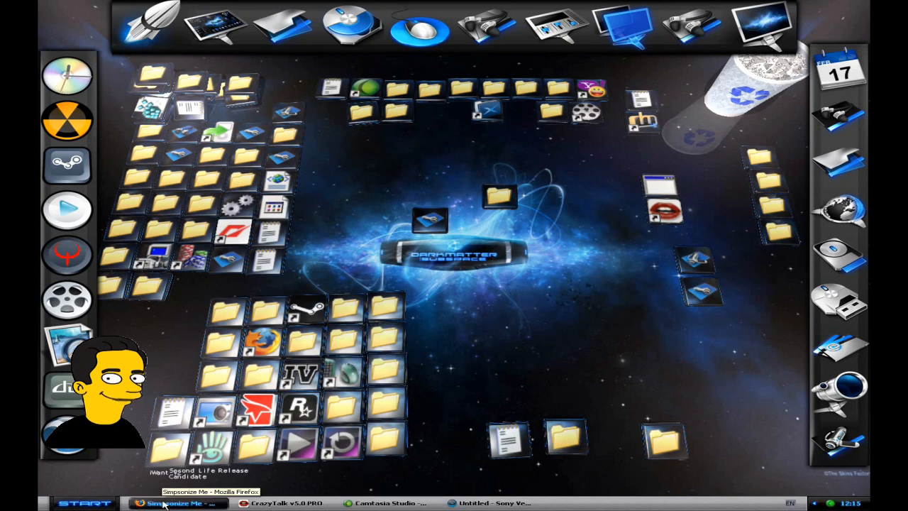
# Step: Restore the Simpsonize Me Firefox window from the taskbar
pyautogui.click(177, 503)
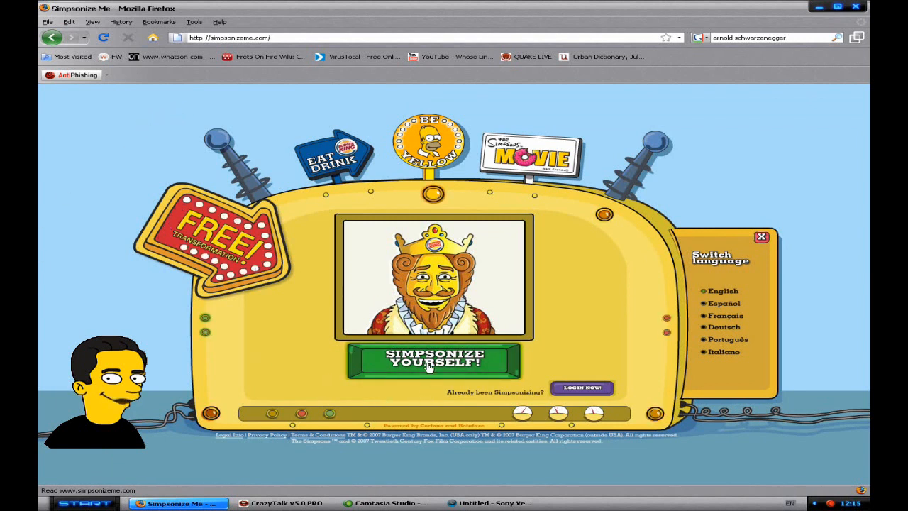
# Step: Choose Simpsonize Yourself and upload a personal photo for analysis
pyautogui.click(432, 361)
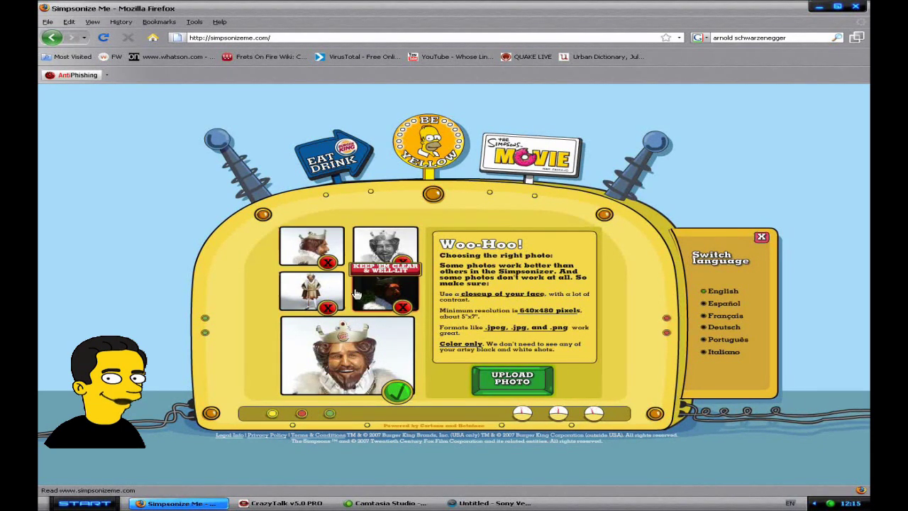
pyautogui.moveTo(366, 347)
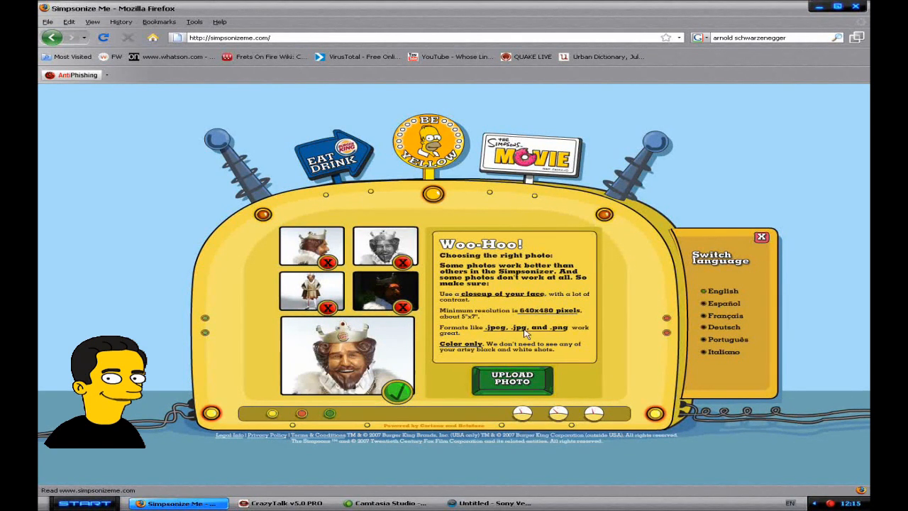
pyautogui.moveTo(511, 381)
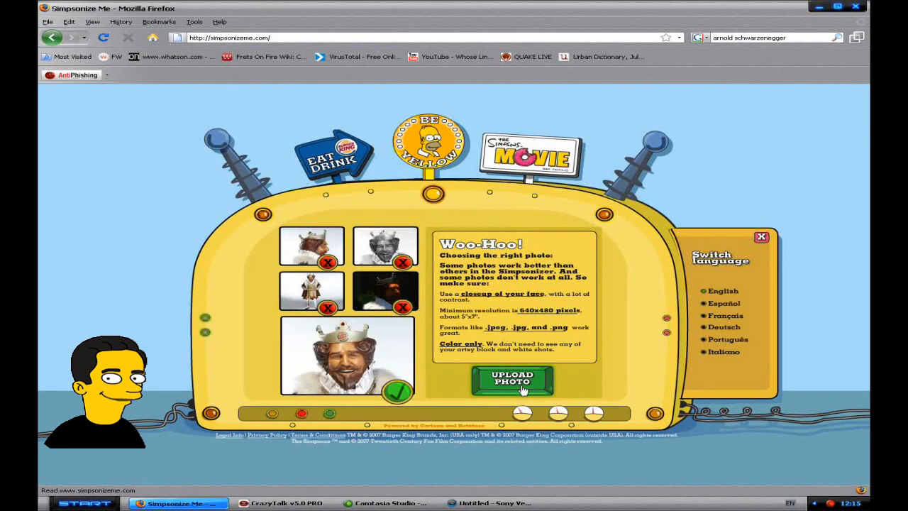
pyautogui.click(512, 381)
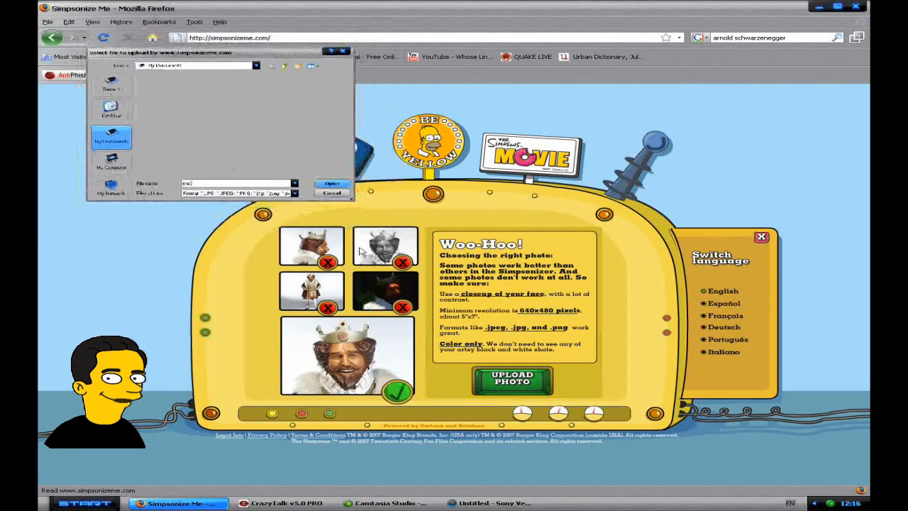
pyautogui.click(331, 183)
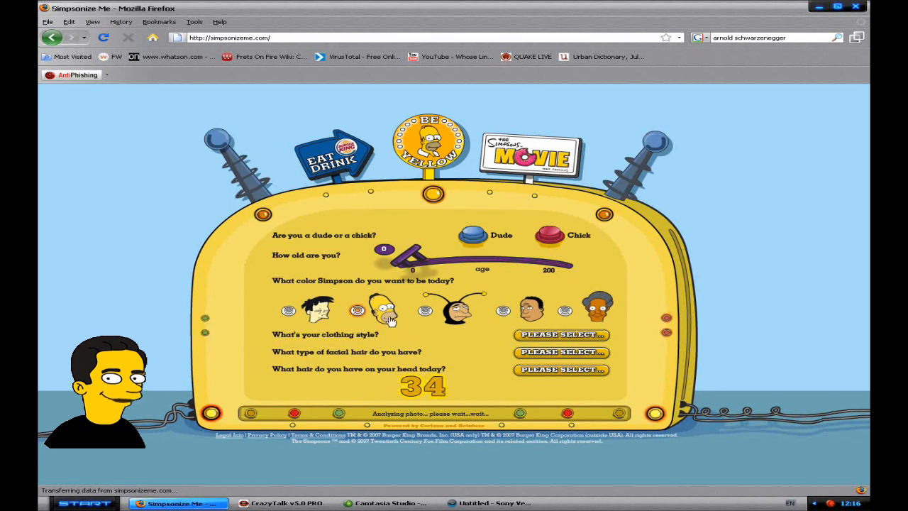
# Step: Mark the character as a dude and set the age dial to 18
pyautogui.click(471, 235)
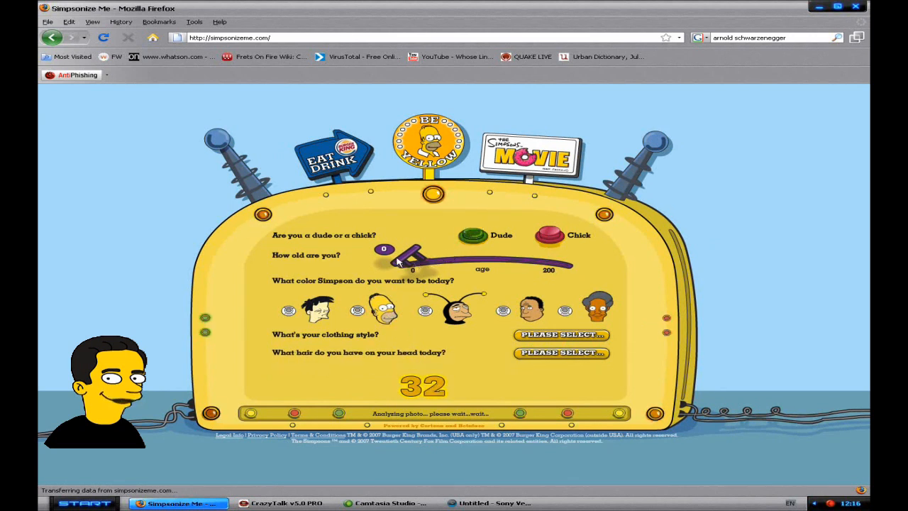
pyautogui.moveTo(384, 249); pyautogui.dragTo(405, 249)
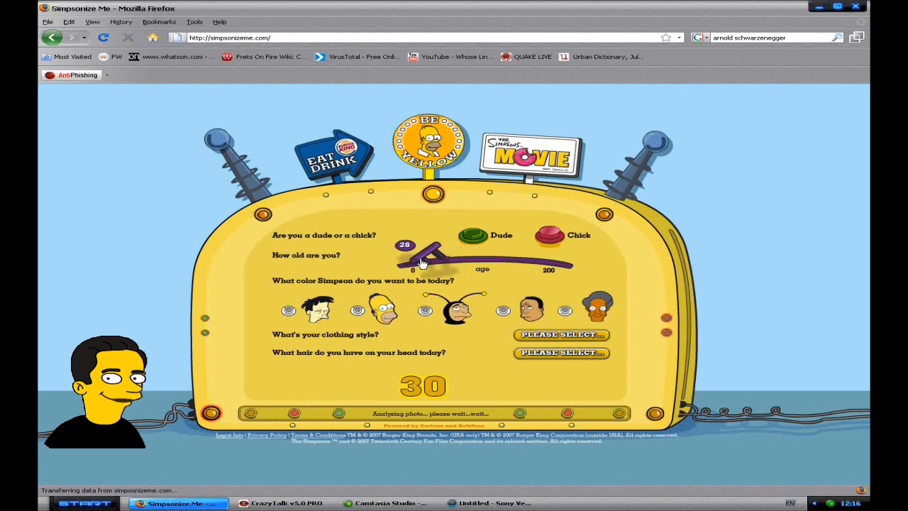
pyautogui.moveTo(404, 245); pyautogui.dragTo(397, 247)
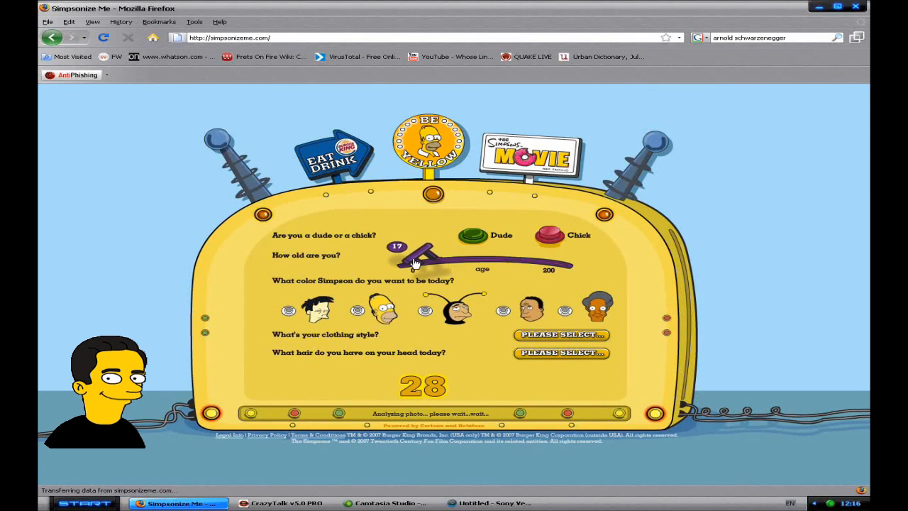
pyautogui.moveTo(398, 246); pyautogui.dragTo(395, 246)
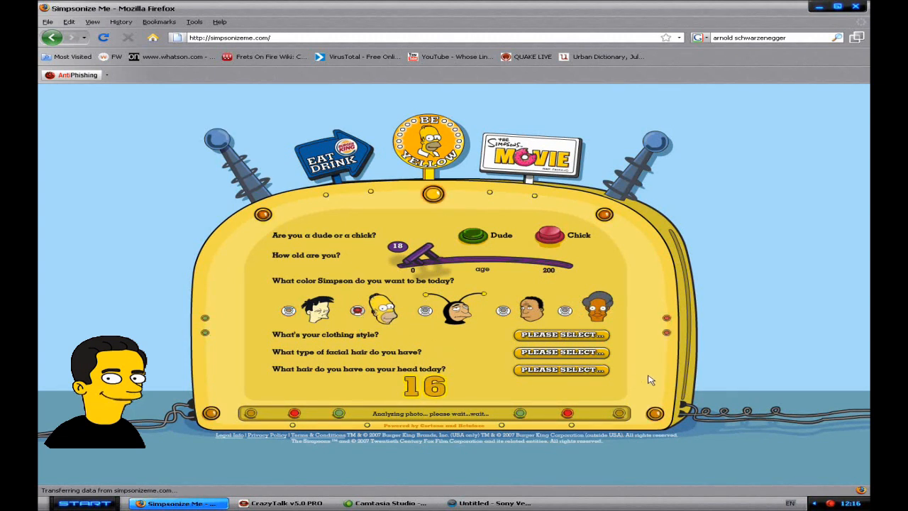
# Step: Choose Casual clothing, no facial hair and Straight hair from the dropdowns
pyautogui.click(561, 334)
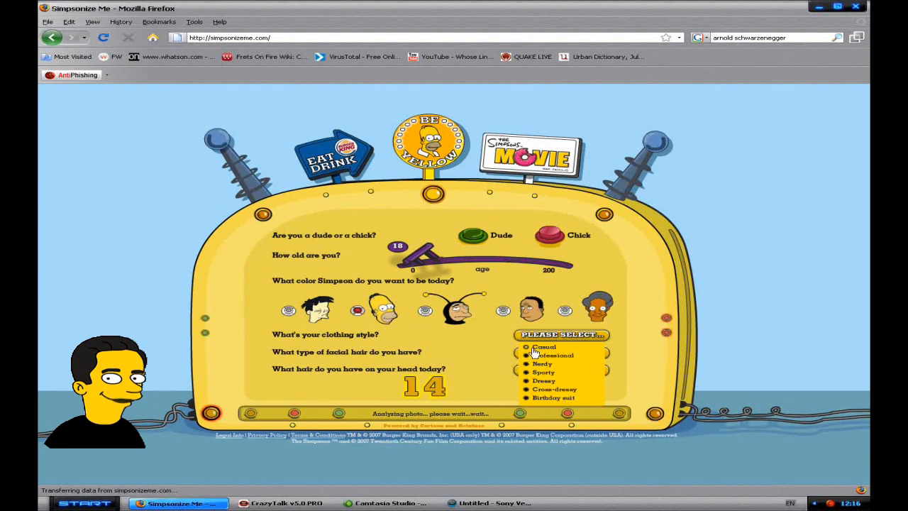
pyautogui.click(544, 347)
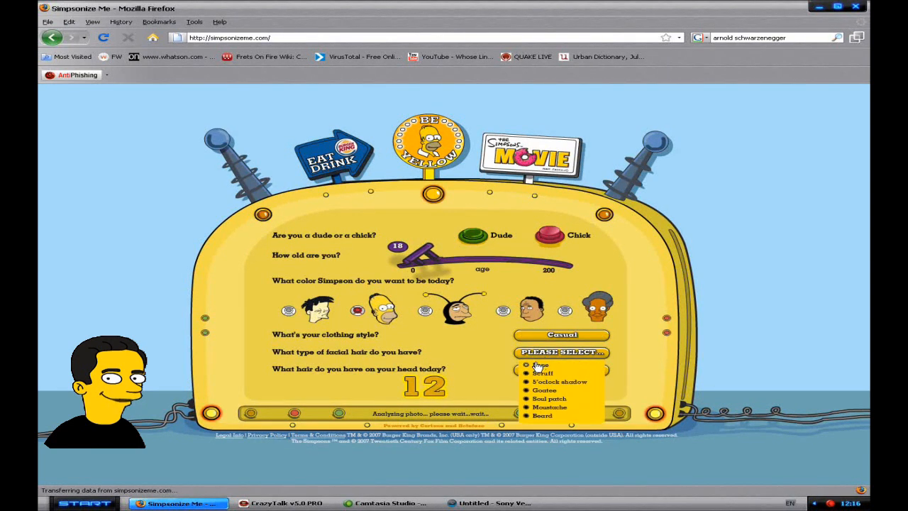
pyautogui.click(540, 365)
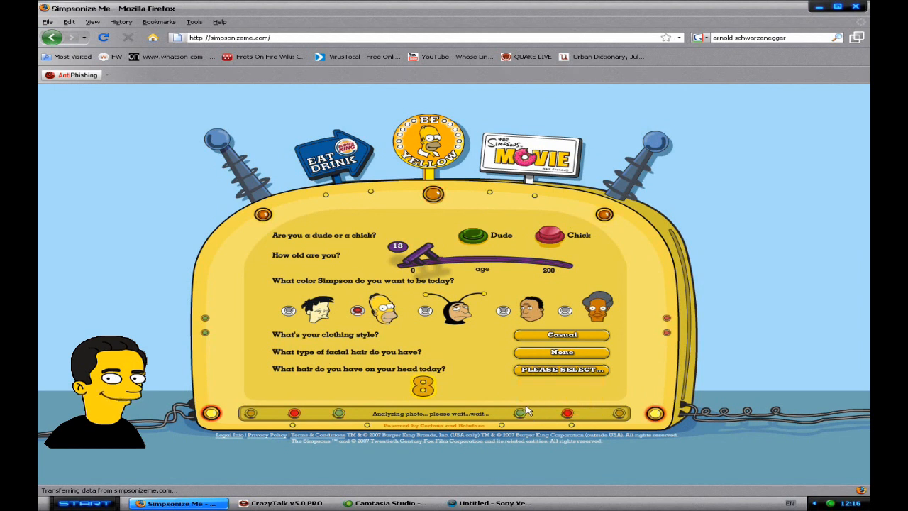
pyautogui.click(560, 369)
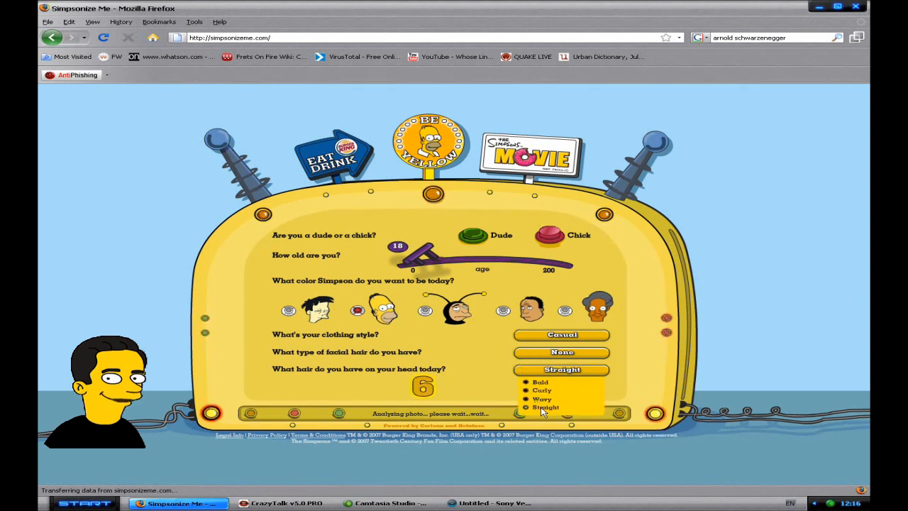
pyautogui.click(545, 407)
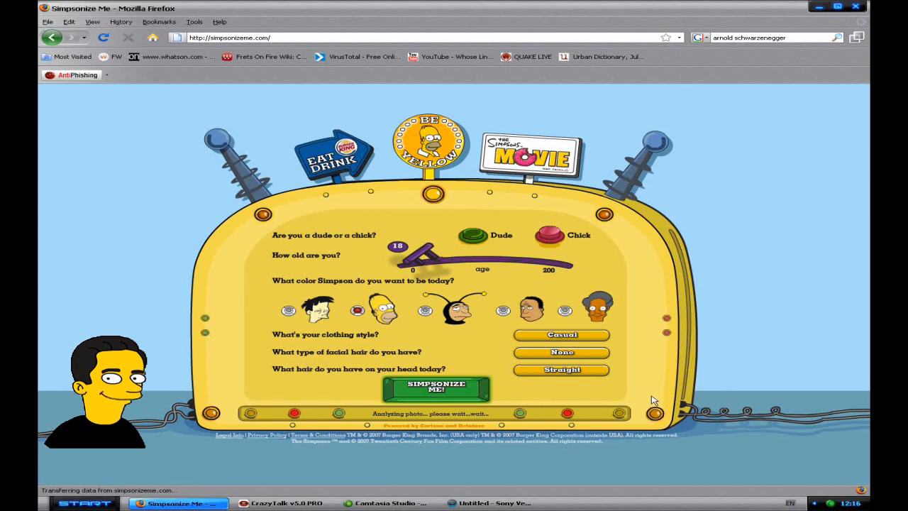
pyautogui.moveTo(504, 405)
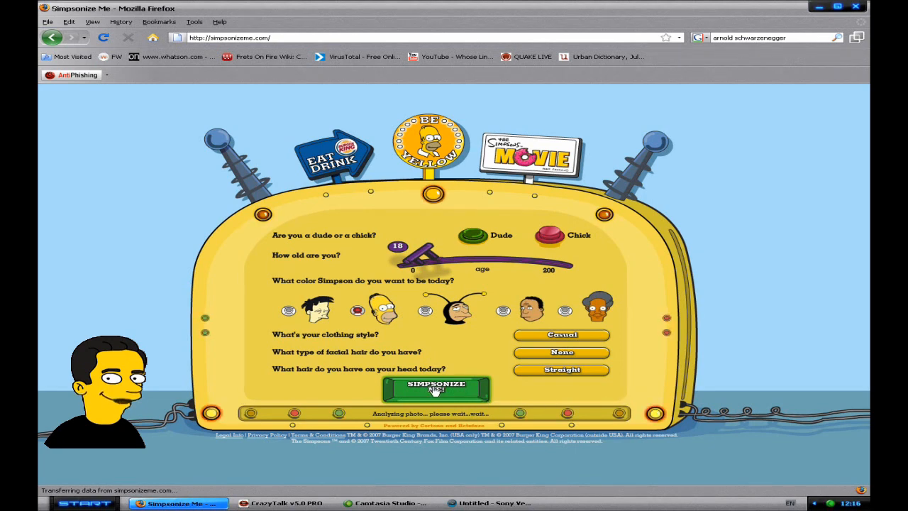
# Step: Submit the answers and run Simpsonize! to generate the cartoon from the photo
pyautogui.click(435, 386)
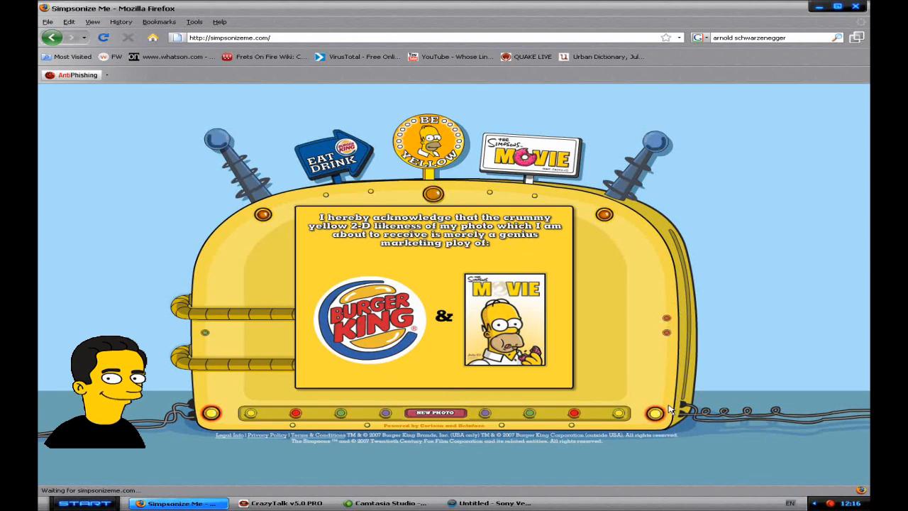
pyautogui.moveTo(707, 193)
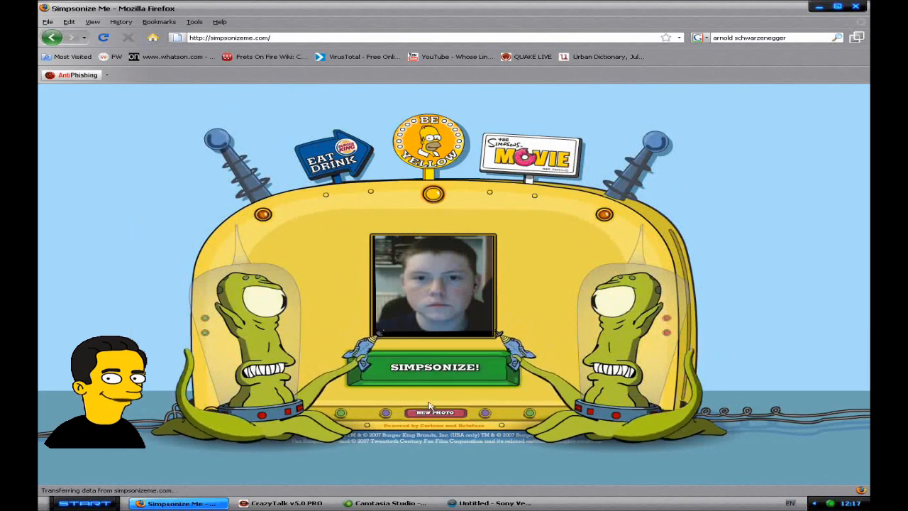
pyautogui.click(434, 366)
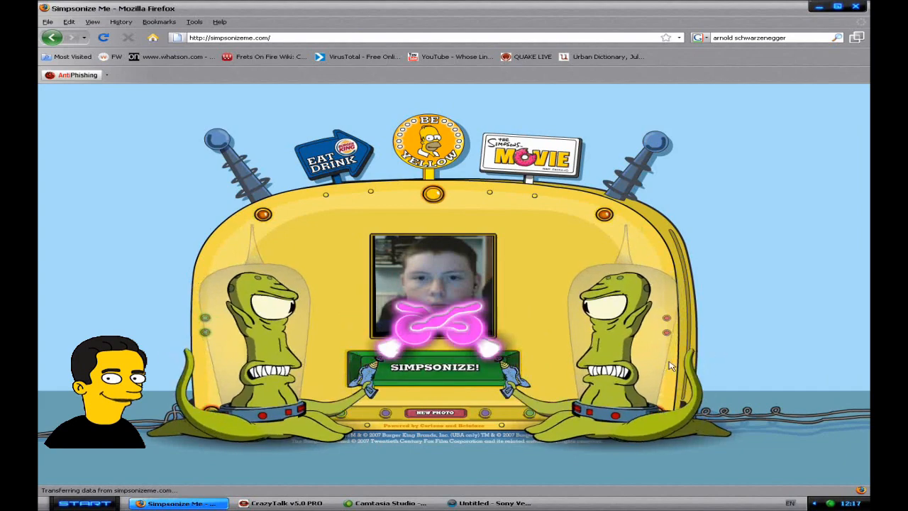
pyautogui.click(433, 367)
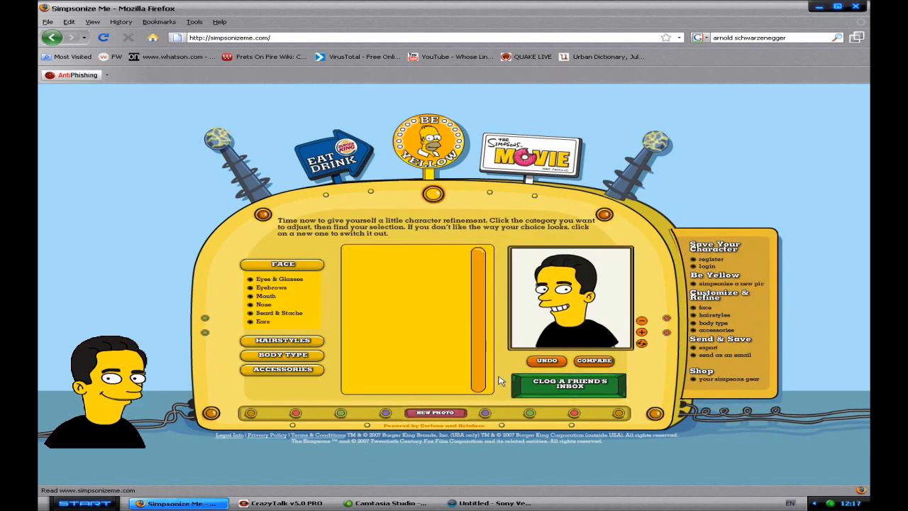
# Step: Browse the Face style options and zoom the preview in to a headshot
pyautogui.click(283, 264)
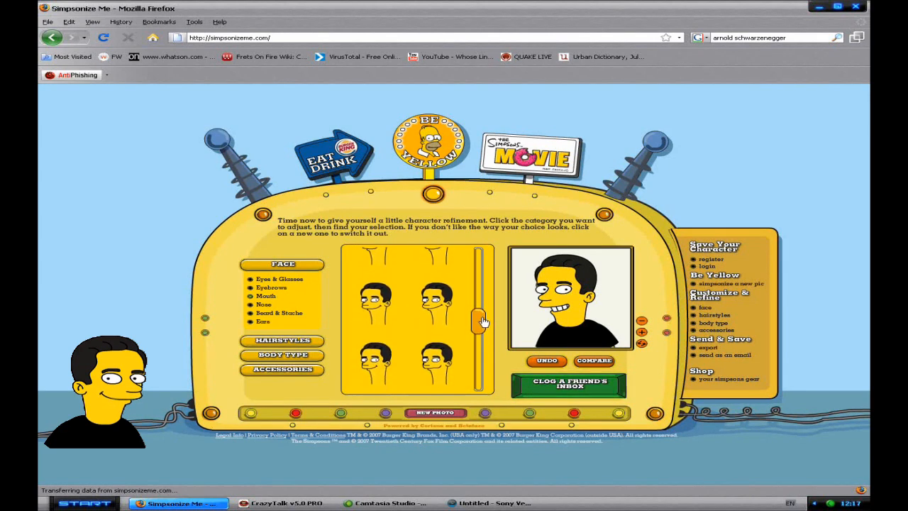
pyautogui.moveTo(482, 319); pyautogui.dragTo(482, 330)
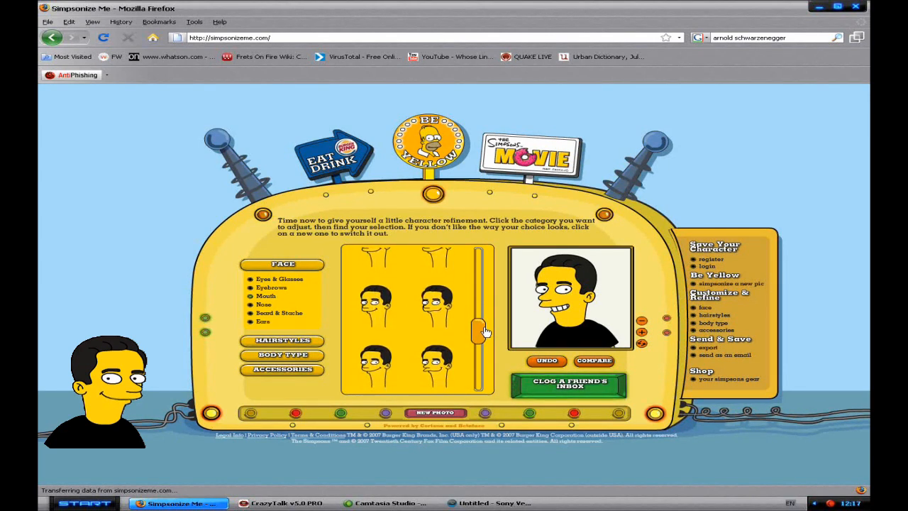
pyautogui.moveTo(484, 330); pyautogui.dragTo(484, 337)
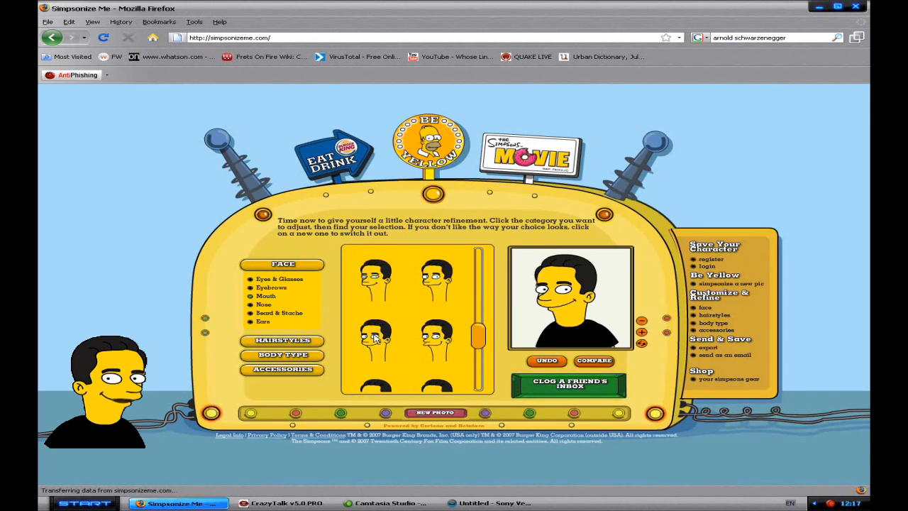
pyautogui.moveTo(481, 337); pyautogui.dragTo(481, 346)
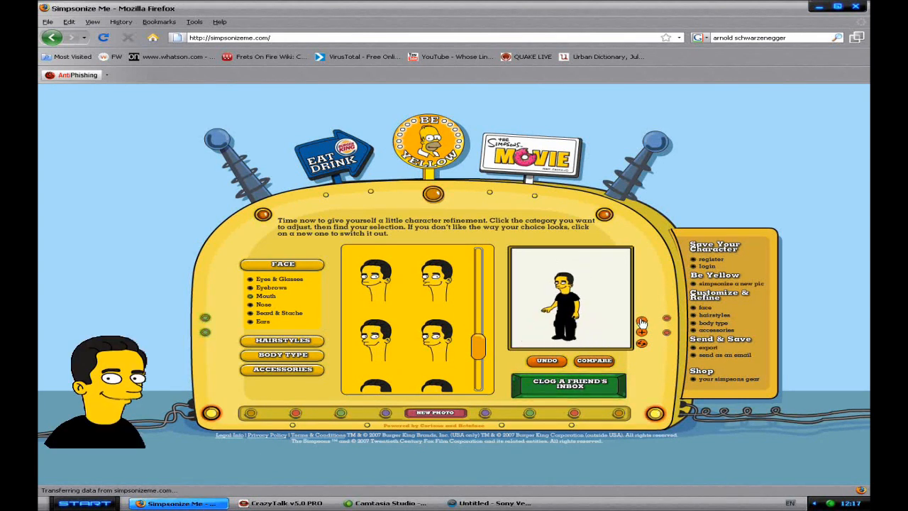
pyautogui.click(640, 334)
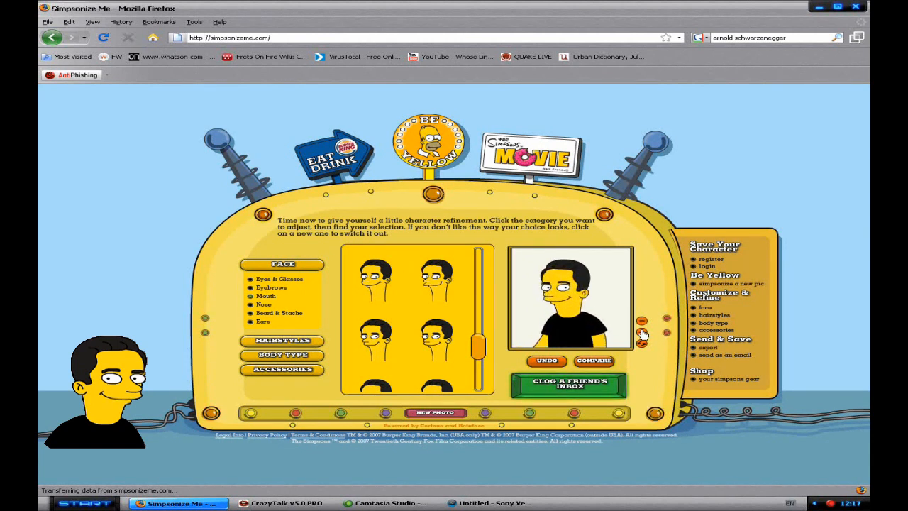
pyautogui.click(642, 331)
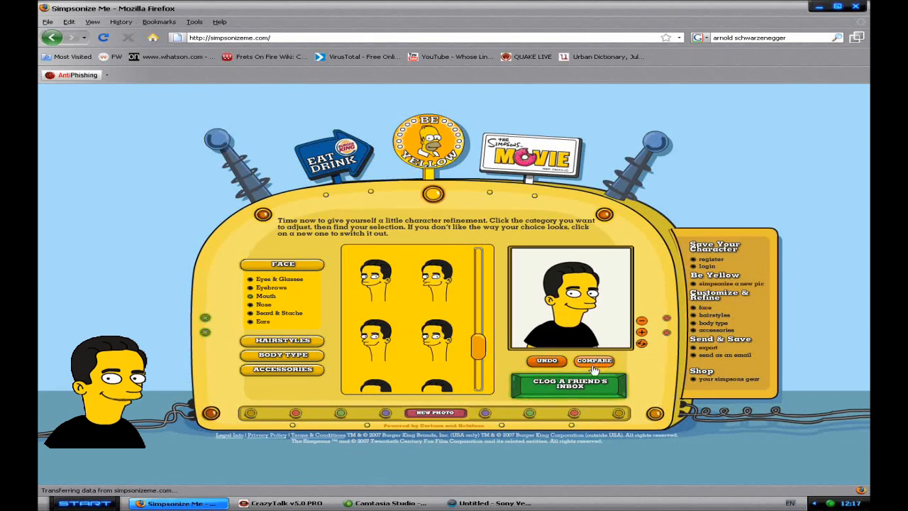
pyautogui.moveTo(271, 394)
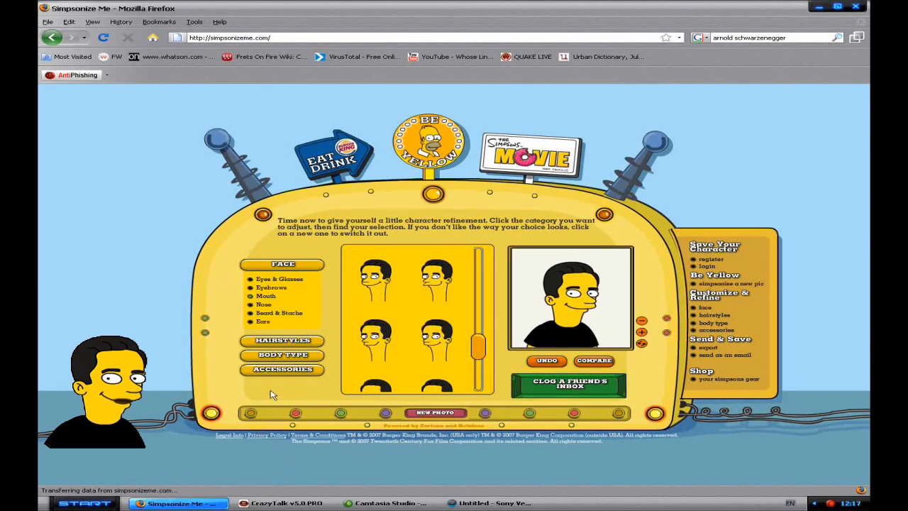
pyautogui.moveTo(602, 314)
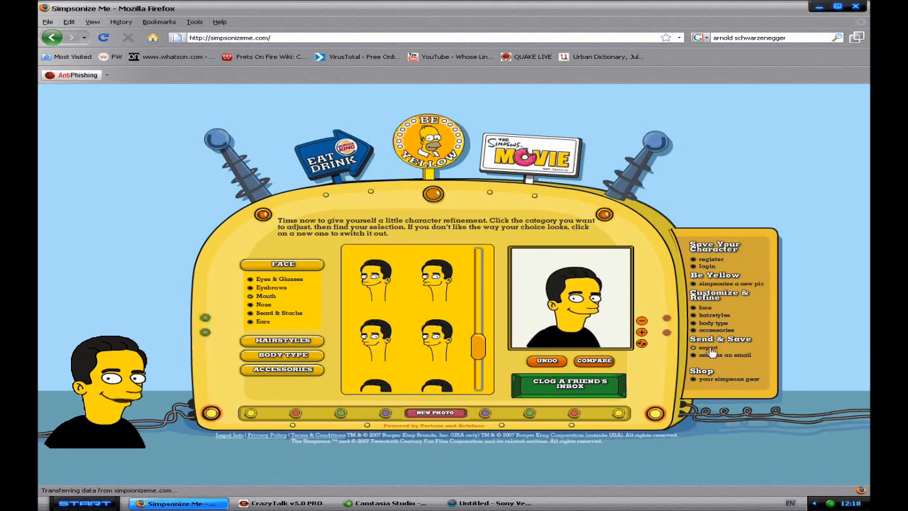
# Step: Open and close the download image panel, then preview Springfield backgrounds behind the headshot
pyautogui.click(707, 347)
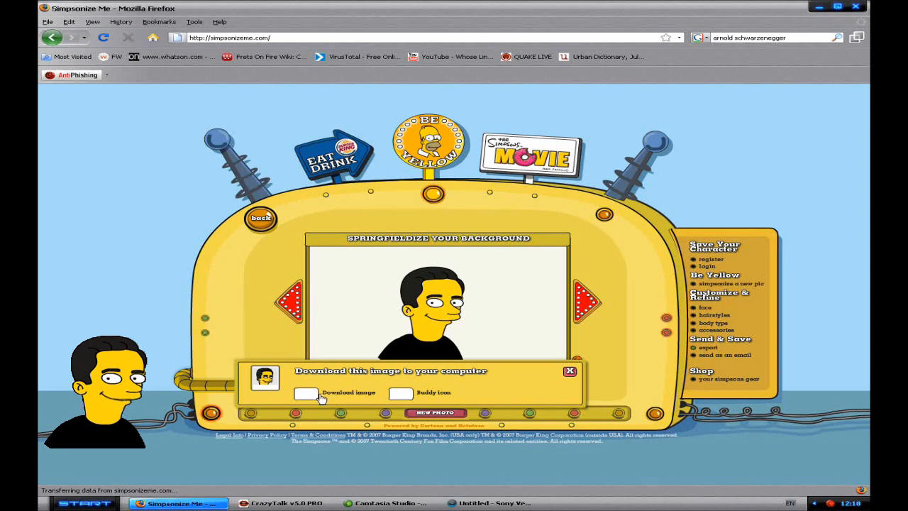
pyautogui.moveTo(405, 397)
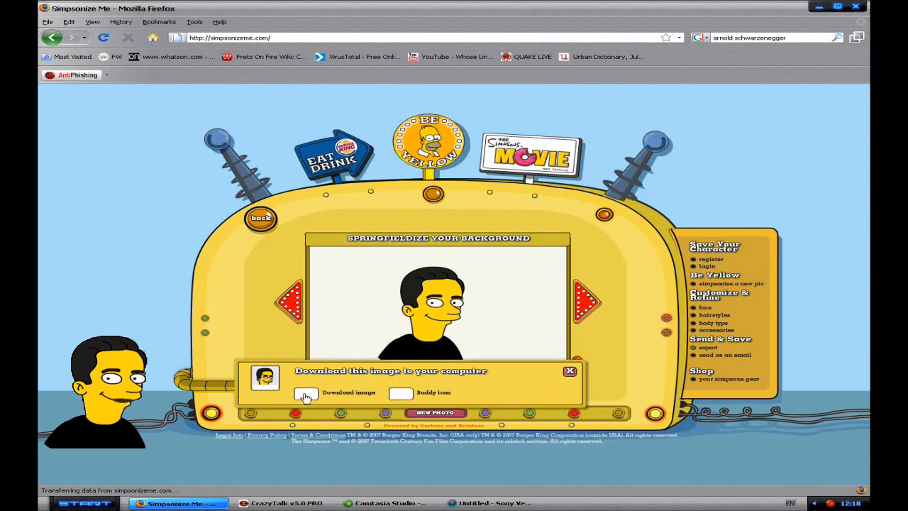
pyautogui.click(307, 394)
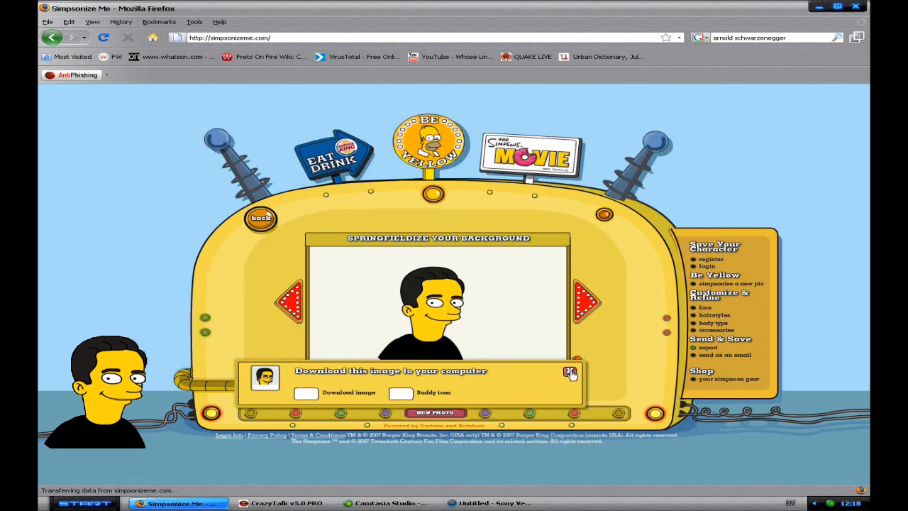
pyautogui.click(571, 371)
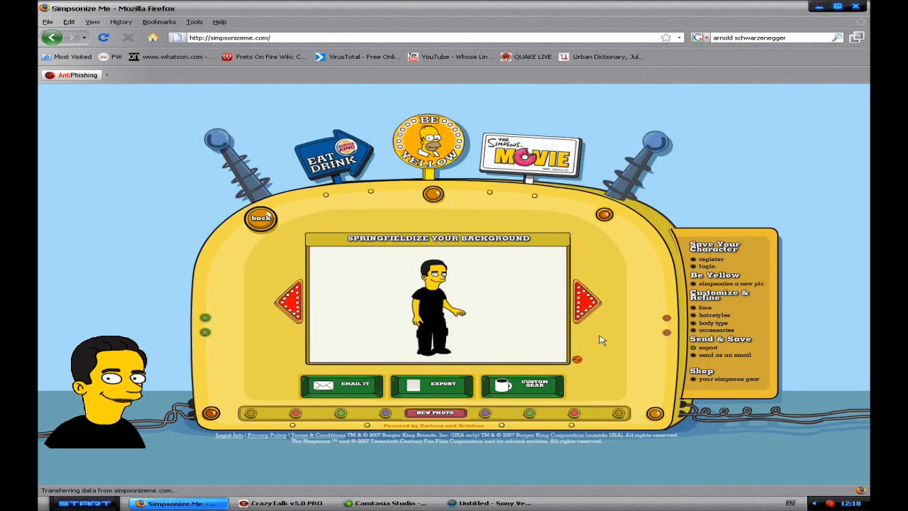
pyautogui.click(586, 303)
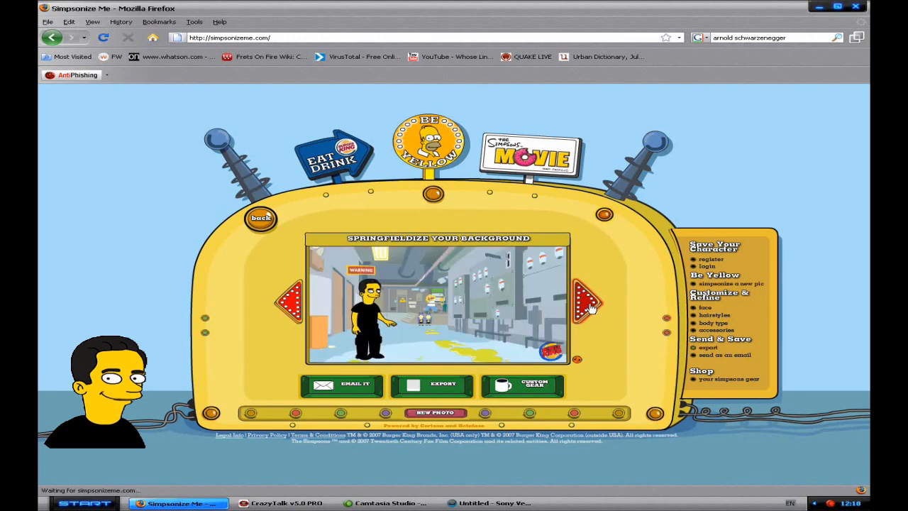
pyautogui.click(590, 303)
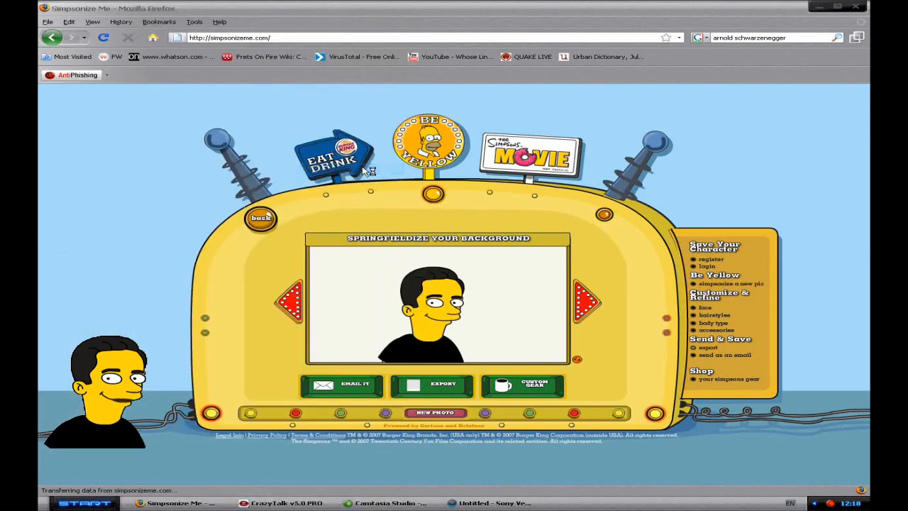
# Step: Paste the screenshot in Paint and cut the headshot region to the clipboard
pyautogui.click(591, 503)
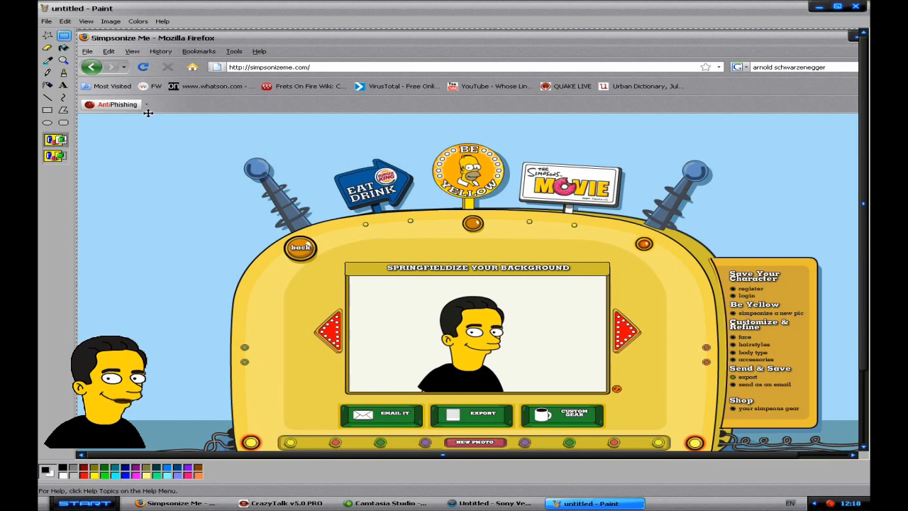
pyautogui.moveTo(63, 37)
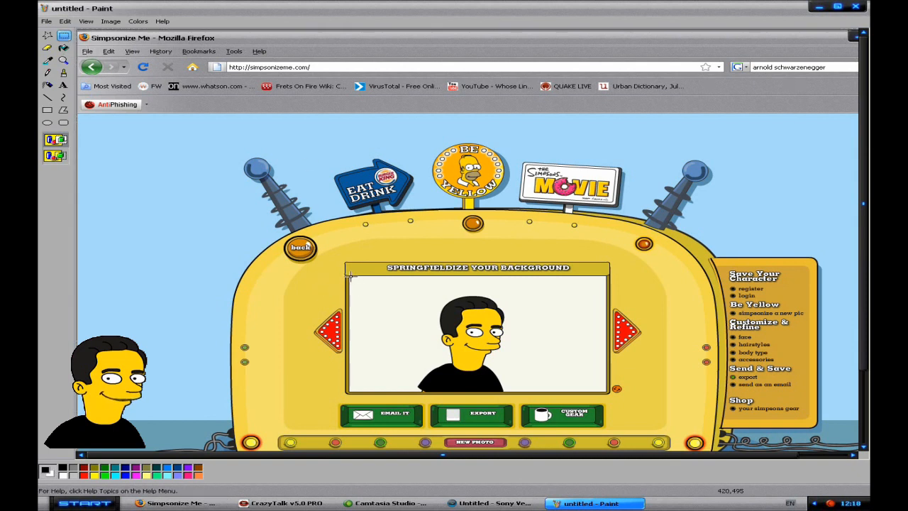
pyautogui.moveTo(348, 275); pyautogui.dragTo(607, 391)
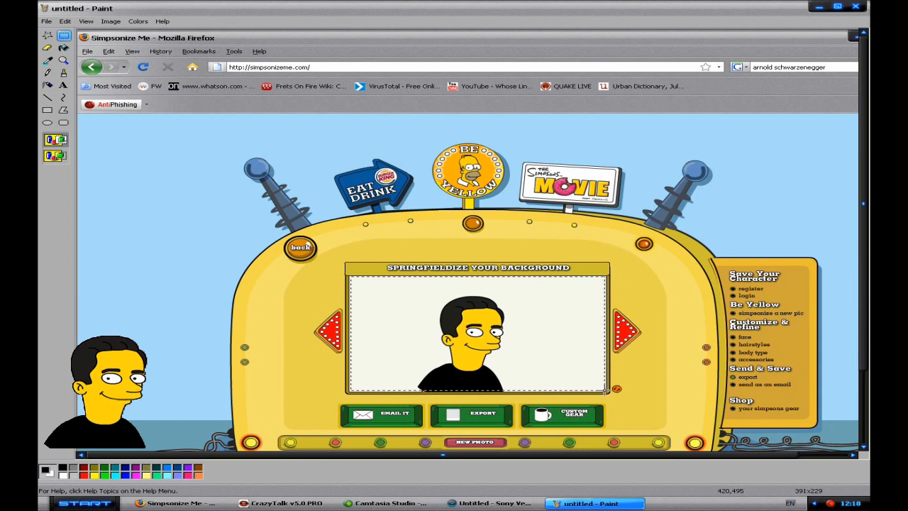
pyautogui.rightClick(521, 361)
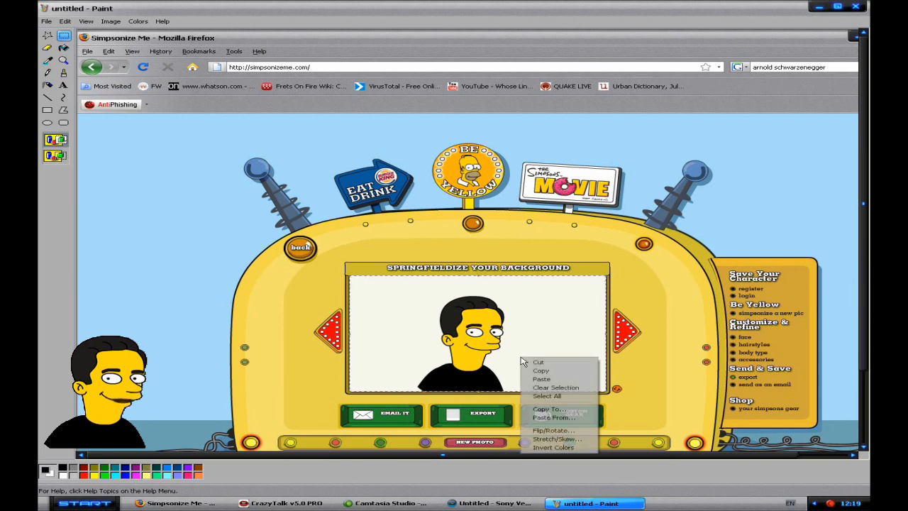
pyautogui.click(556, 388)
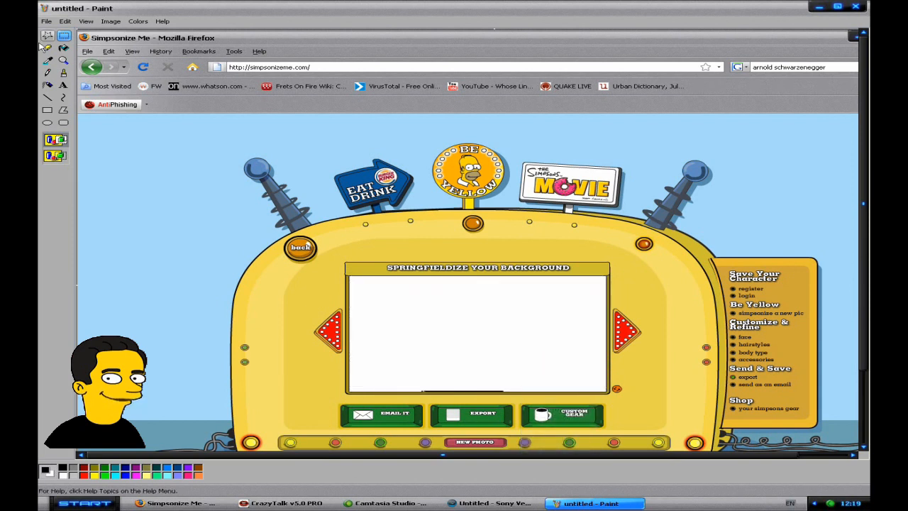
pyautogui.click(45, 20)
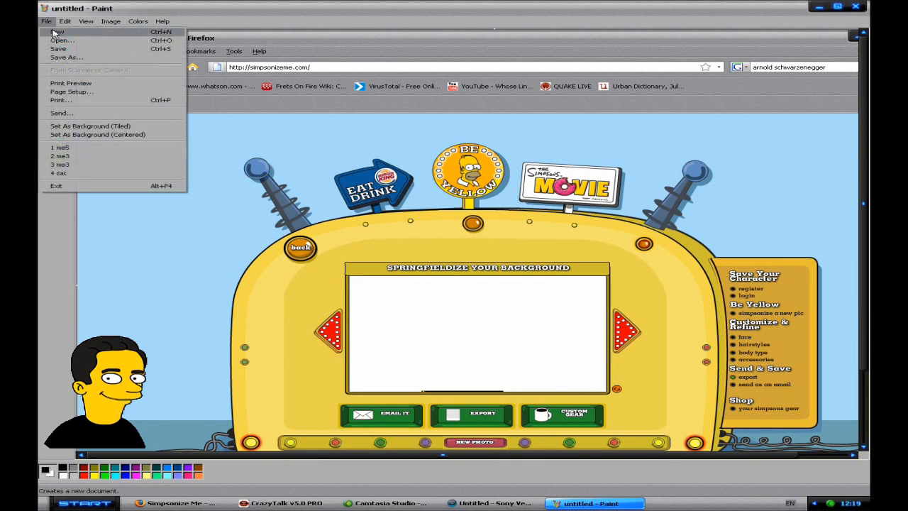
# Step: Paste the headshot into a new image and save it to the Desktop as me9
pyautogui.click(58, 31)
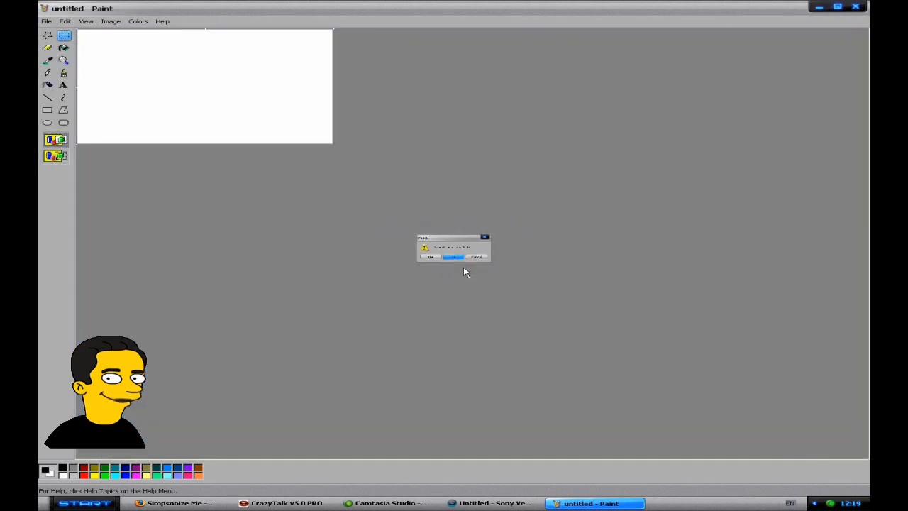
pyautogui.click(432, 256)
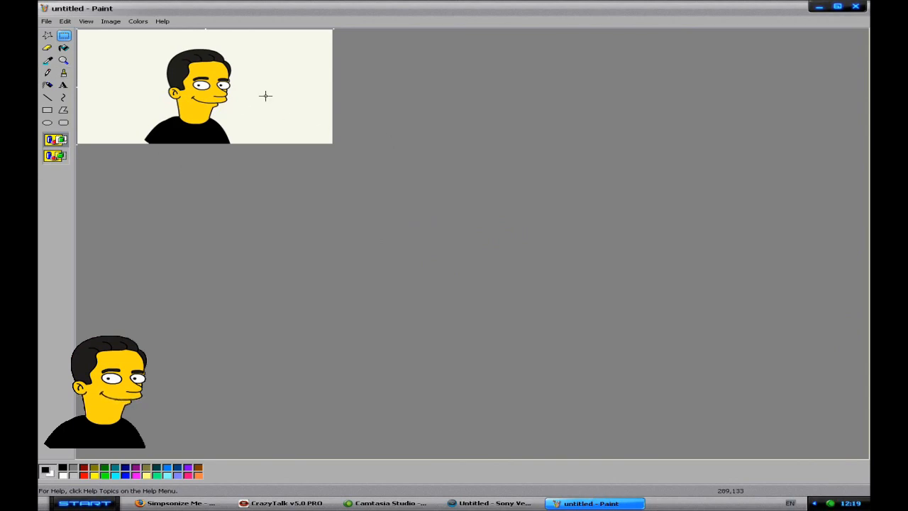
pyautogui.moveTo(41, 22)
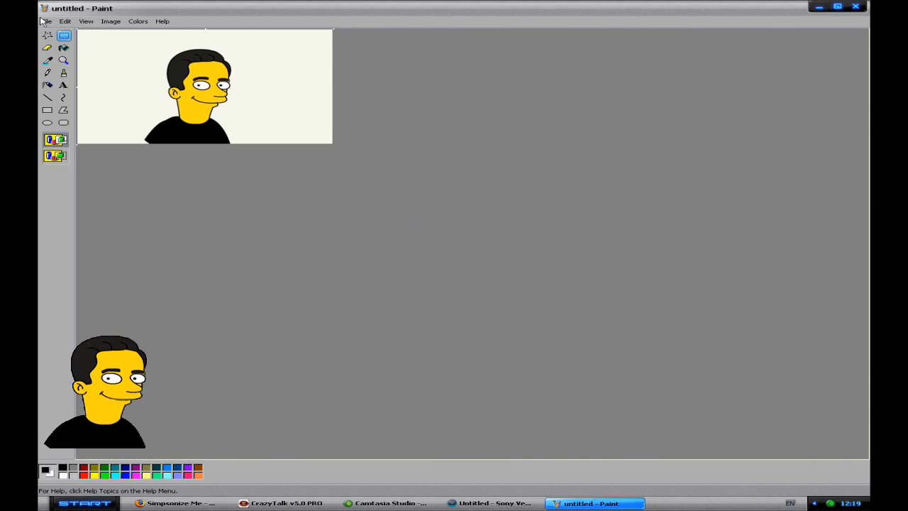
pyautogui.click(45, 21)
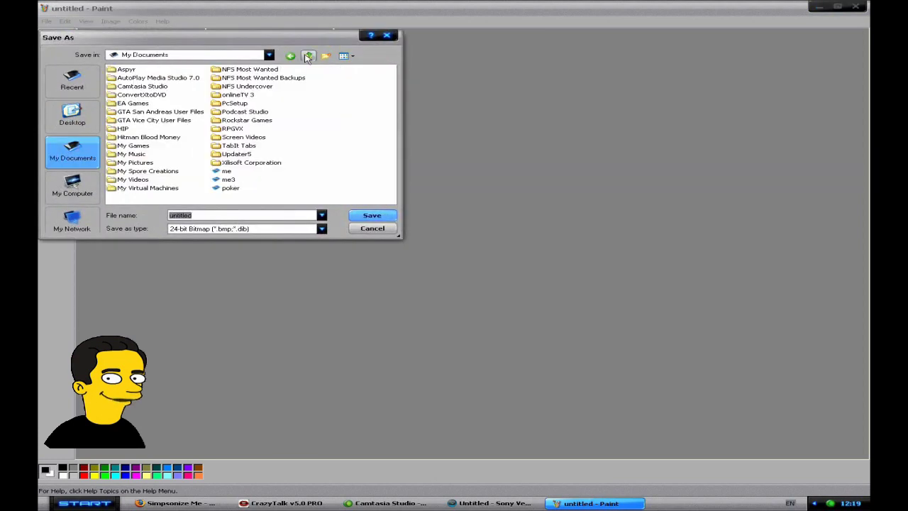
pyautogui.click(72, 114)
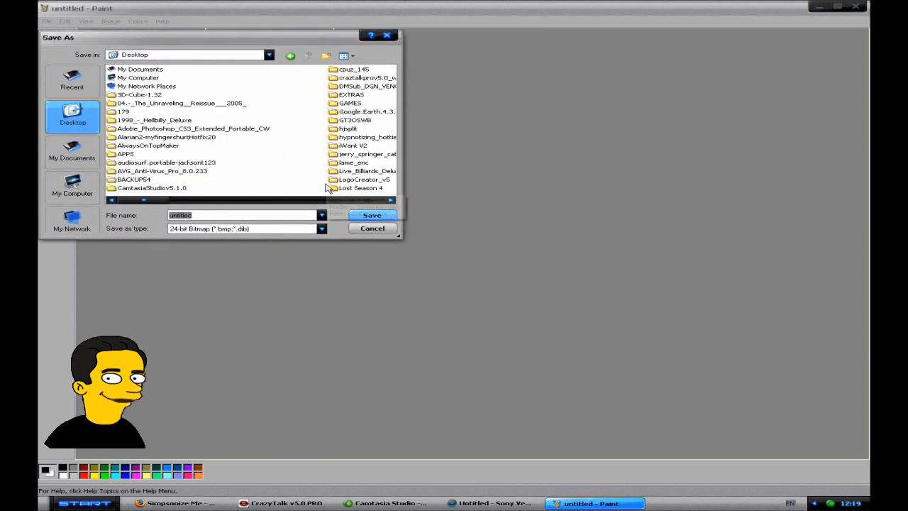
pyautogui.write('me9')
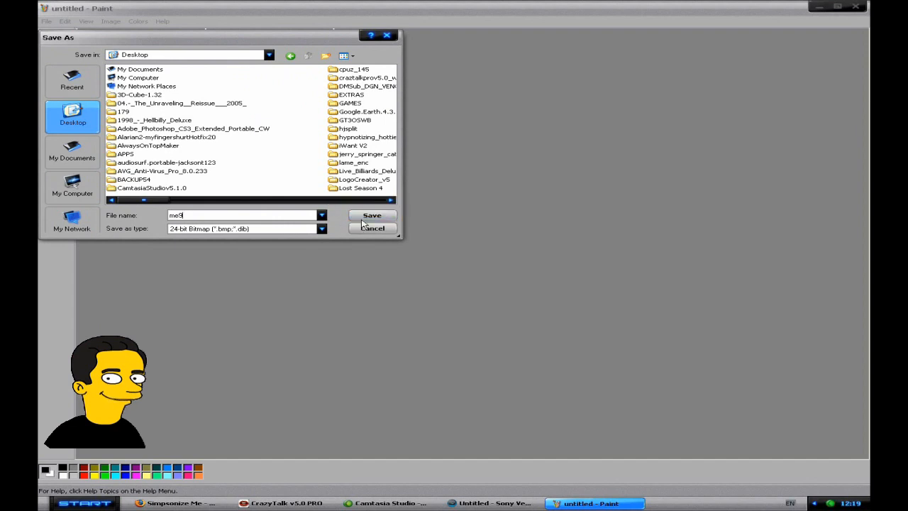
pyautogui.click(372, 215)
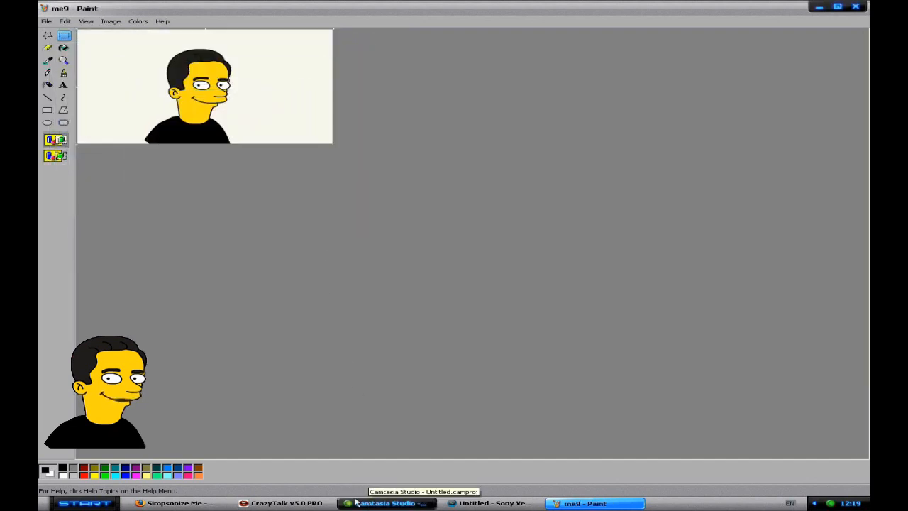
pyautogui.moveTo(284, 502)
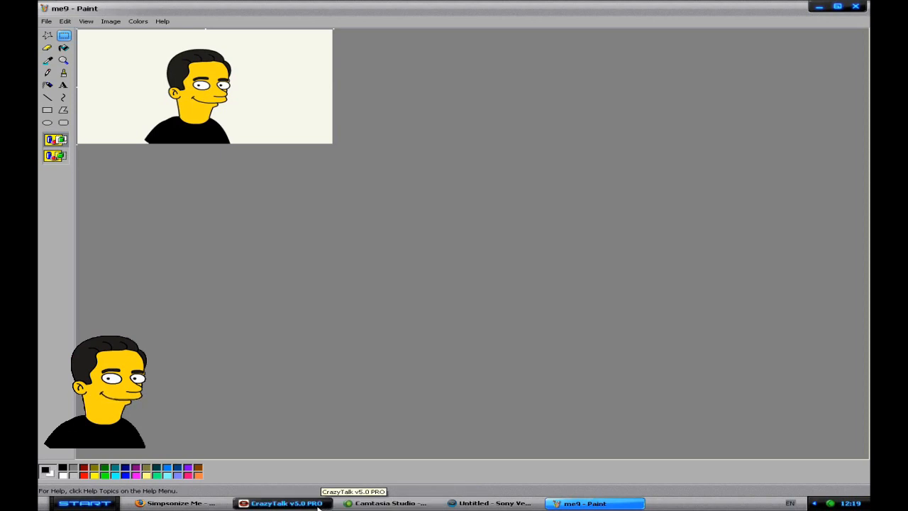
# Step: Import the me9 headshot into CrazyTalk's Model face workspace
pyautogui.click(284, 503)
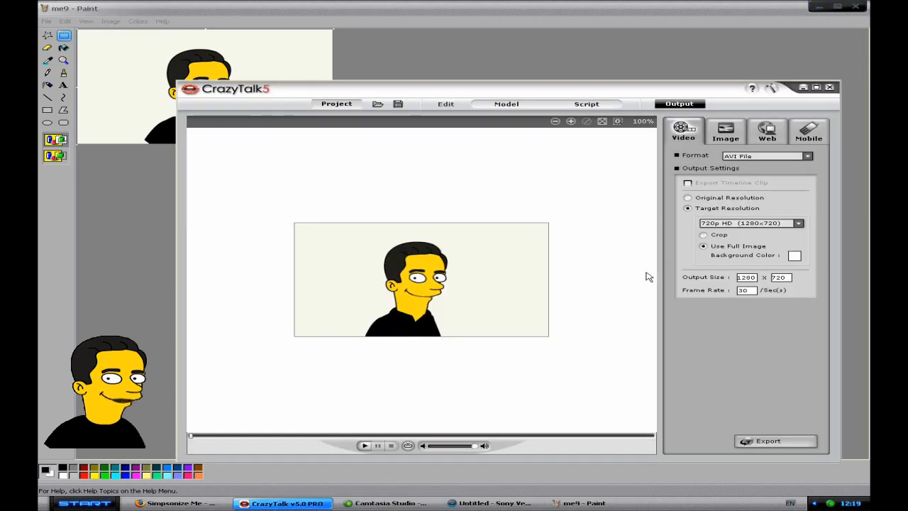
pyautogui.click(507, 104)
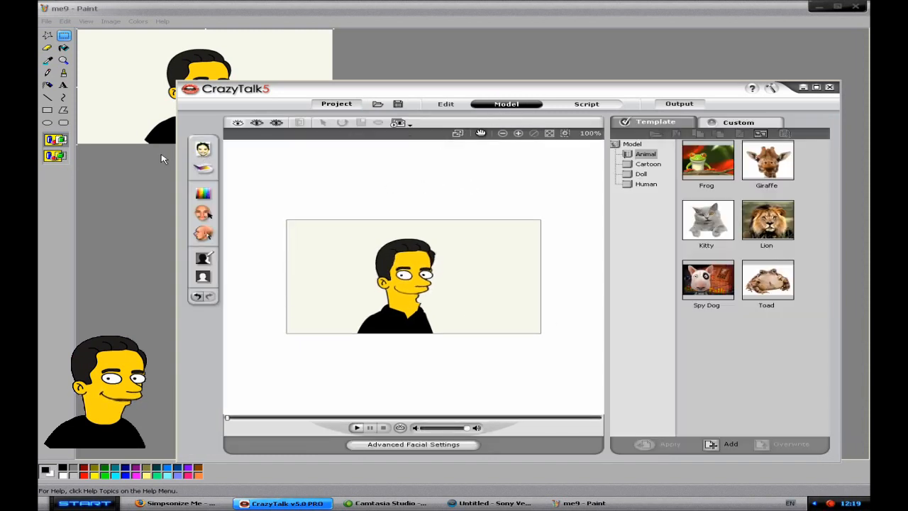
pyautogui.click(203, 149)
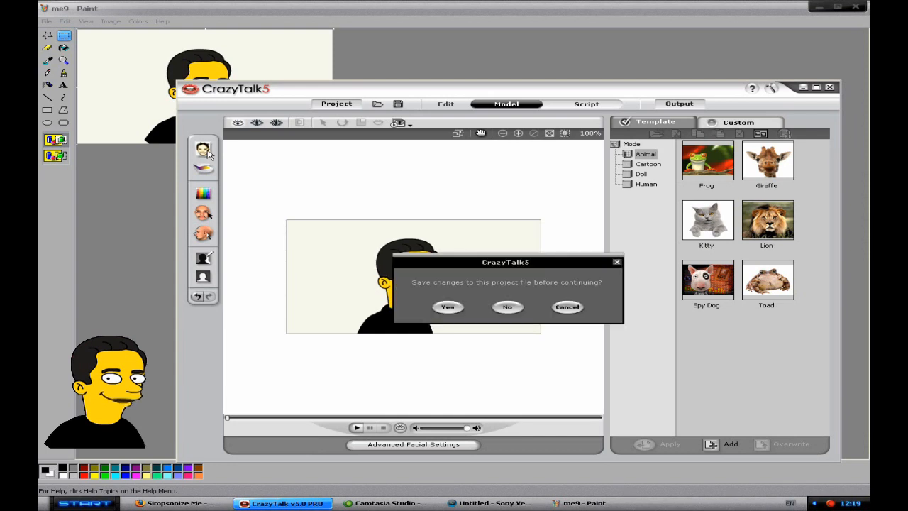
pyautogui.moveTo(489, 314)
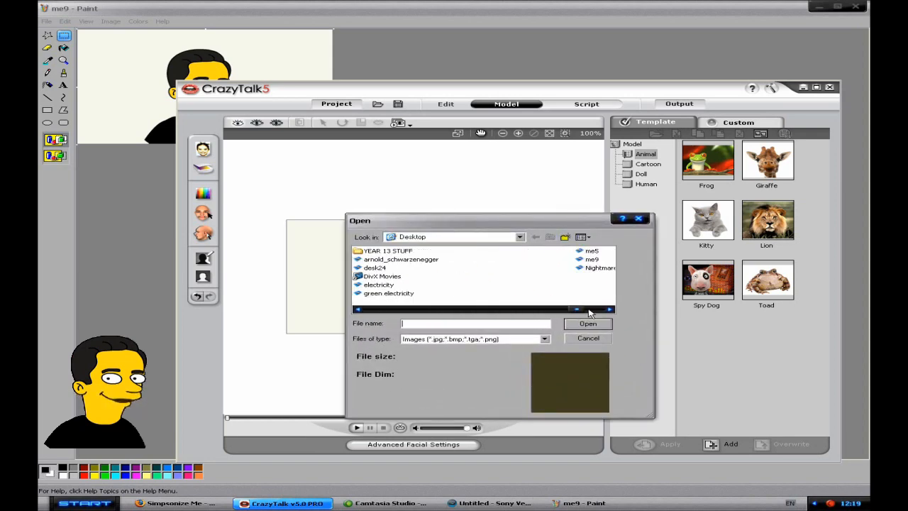
pyautogui.click(587, 324)
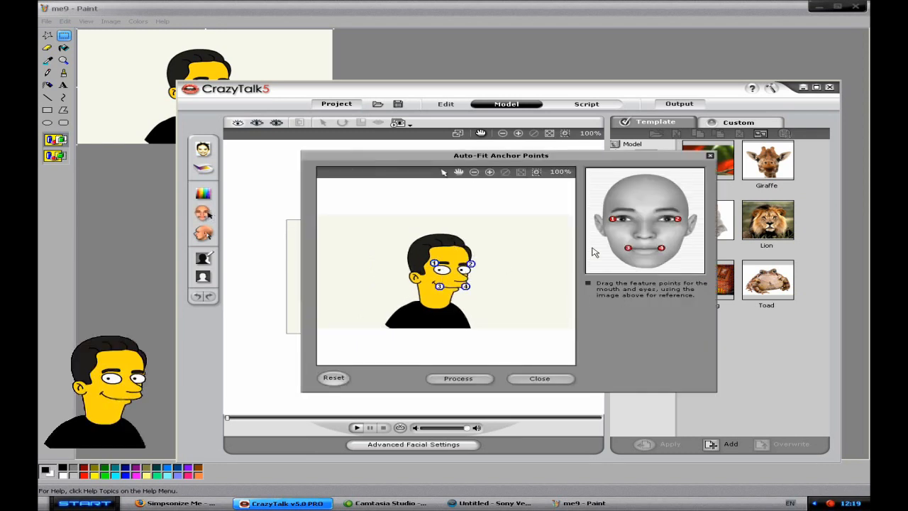
pyautogui.moveTo(623, 236)
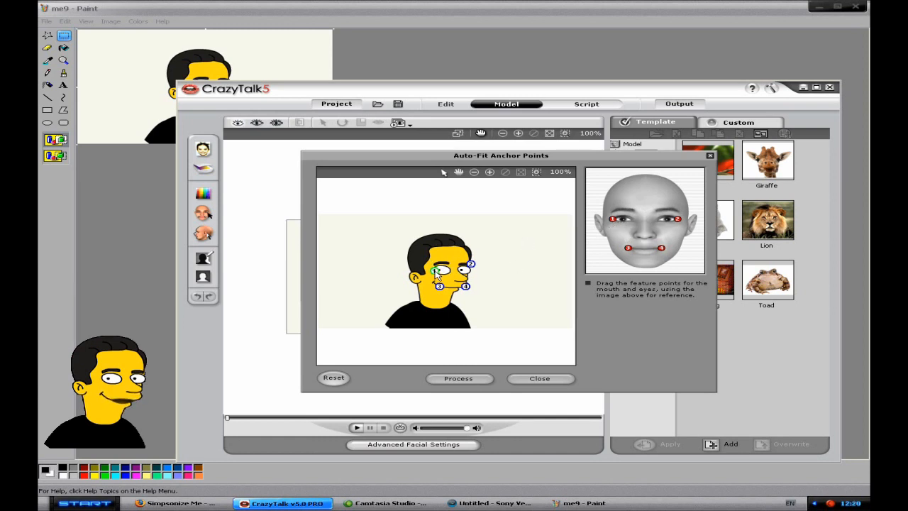
# Step: Place the eye and mouth anchors on the me9 face and preview the animation
pyautogui.moveTo(469, 263); pyautogui.dragTo(468, 269)
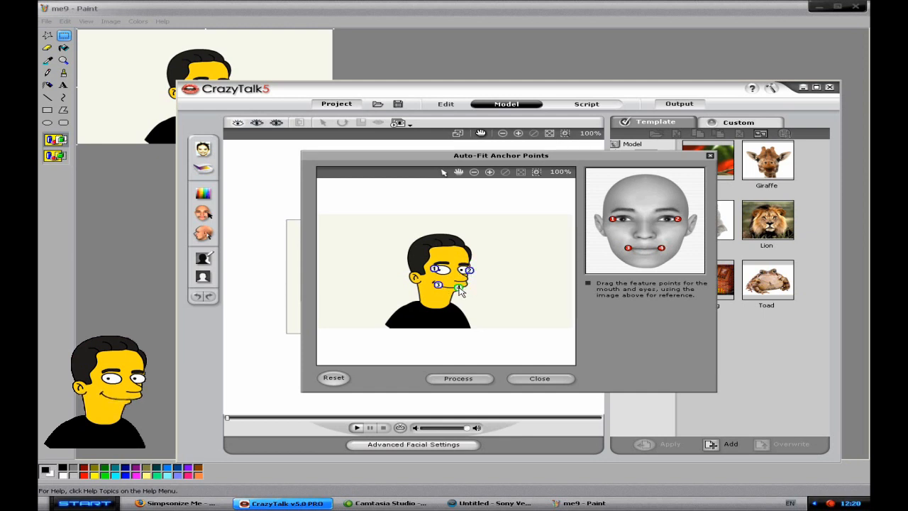
pyautogui.click(539, 378)
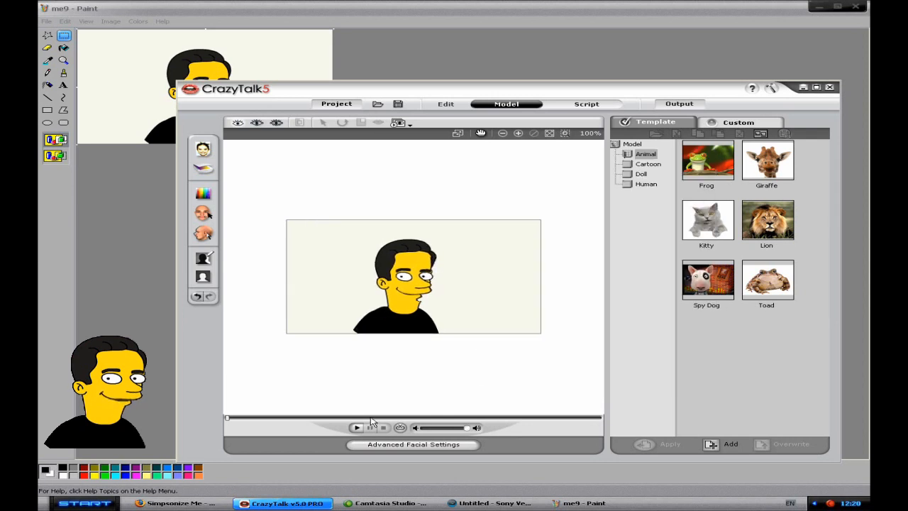
pyautogui.click(356, 427)
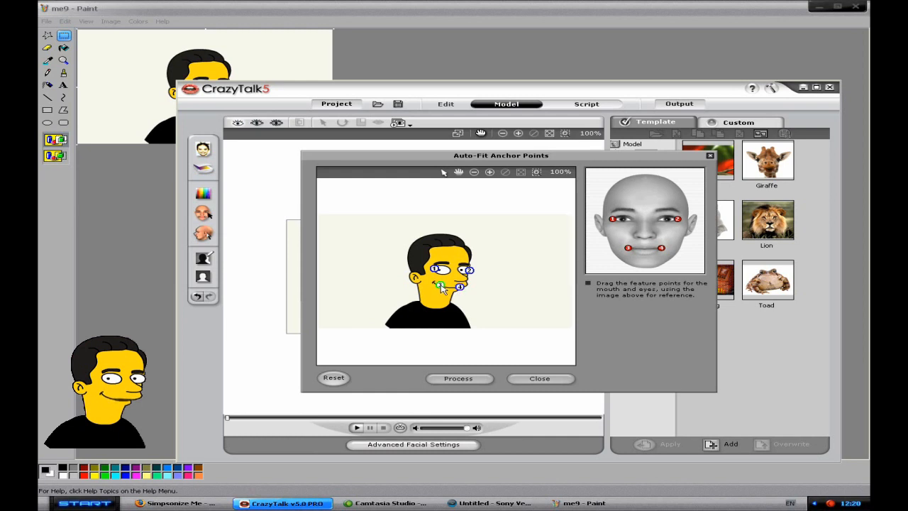
pyautogui.click(539, 378)
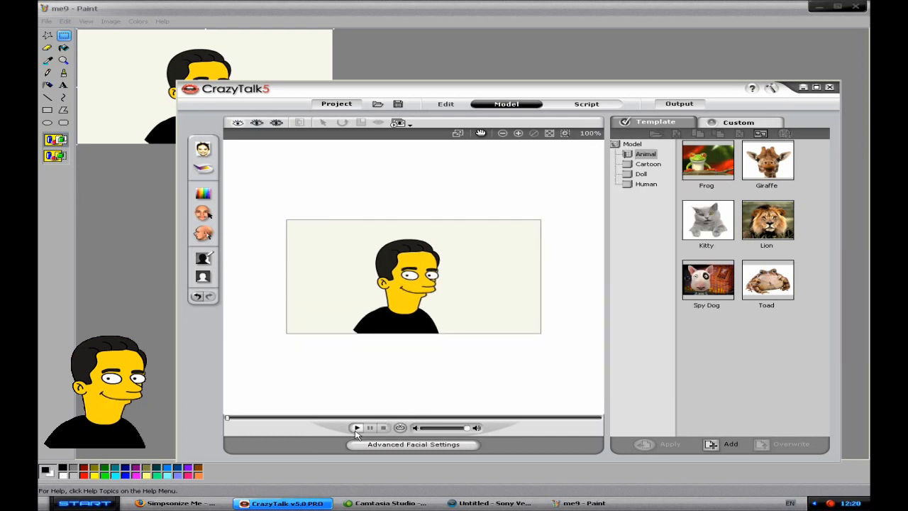
pyautogui.click(357, 427)
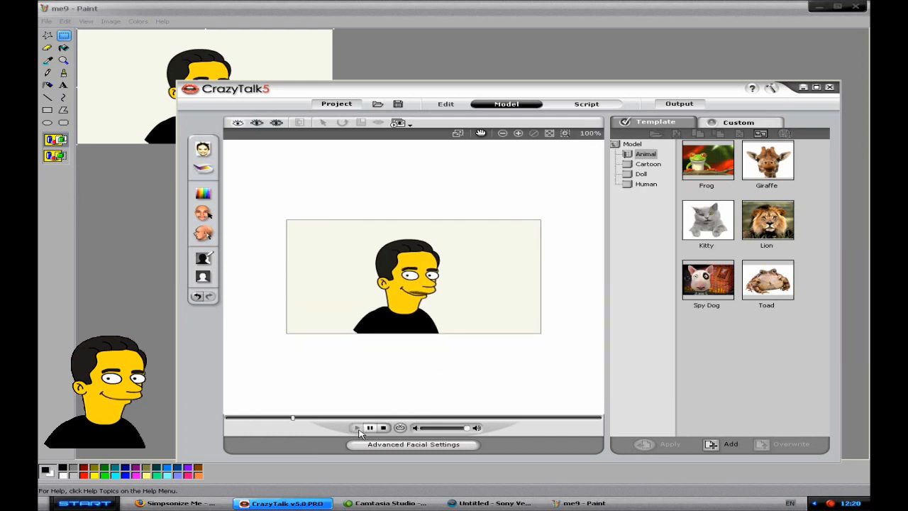
# Step: Refit the anchor points, replay the preview, then stop and rewind it
pyautogui.click(383, 427)
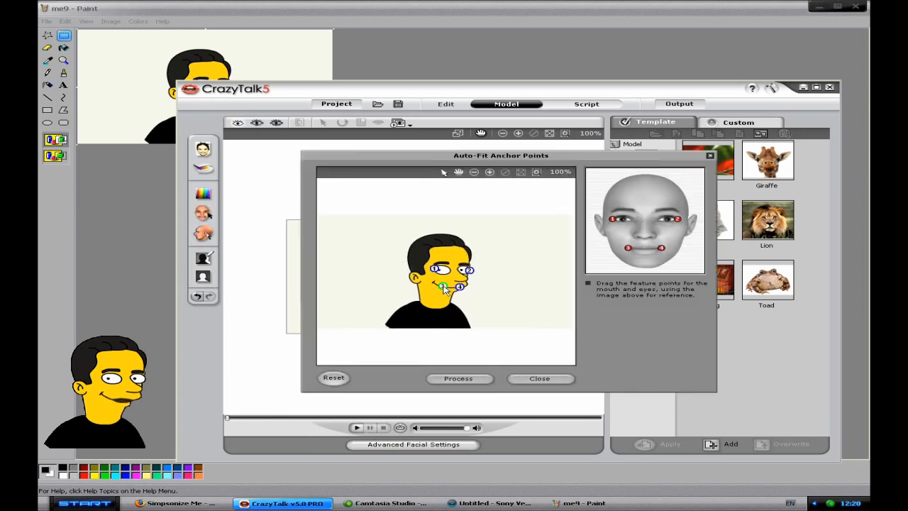
pyautogui.click(539, 378)
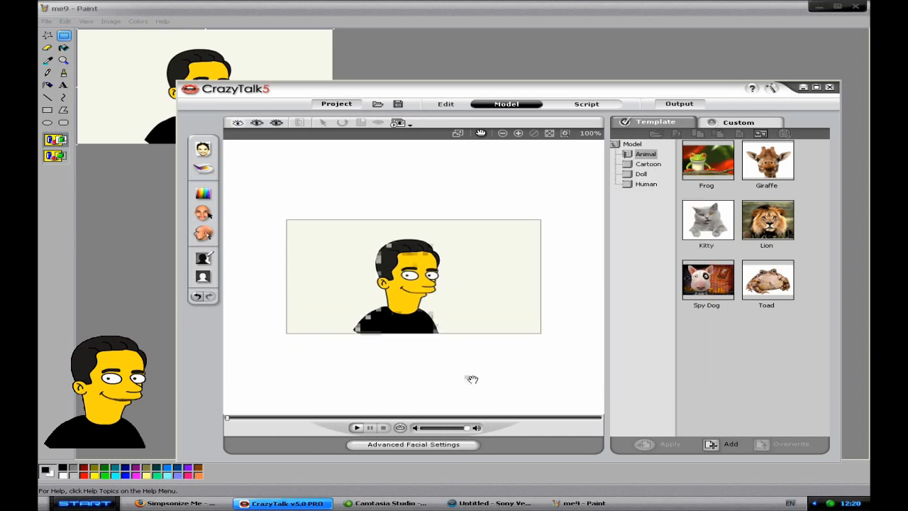
pyautogui.click(356, 427)
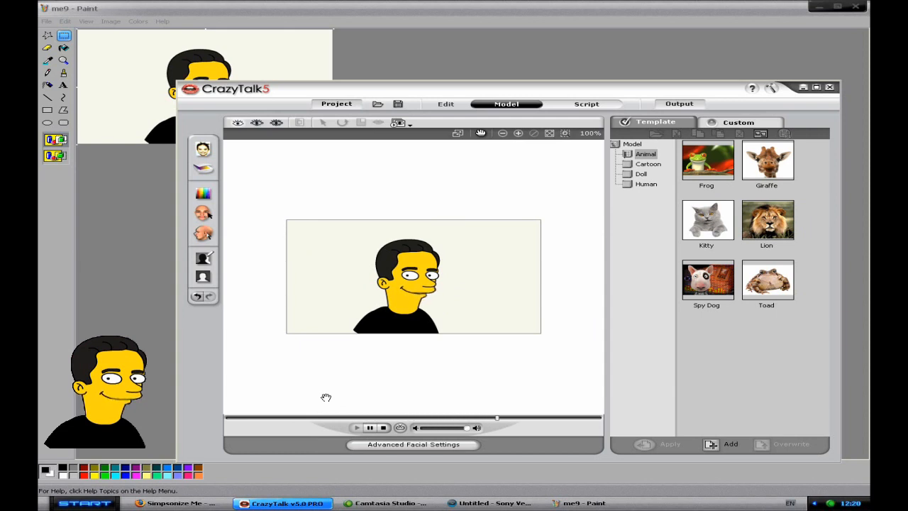
pyautogui.click(383, 428)
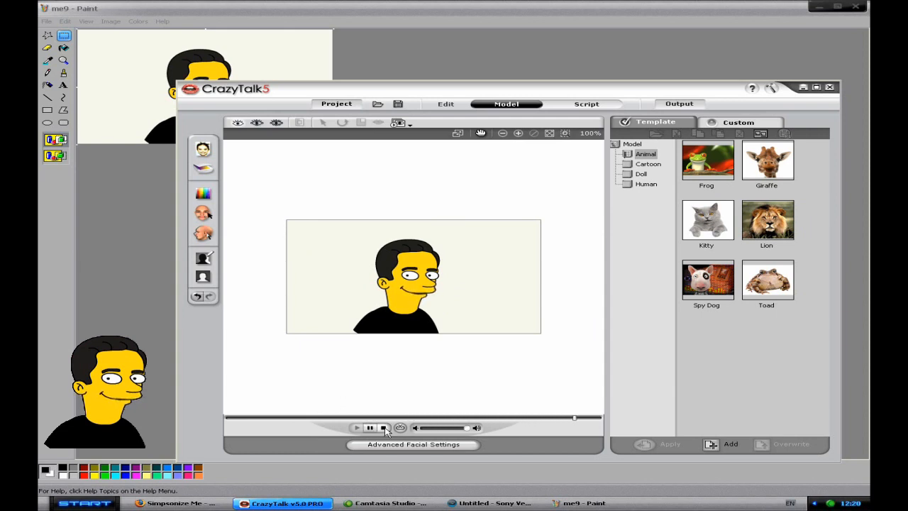
pyautogui.click(384, 427)
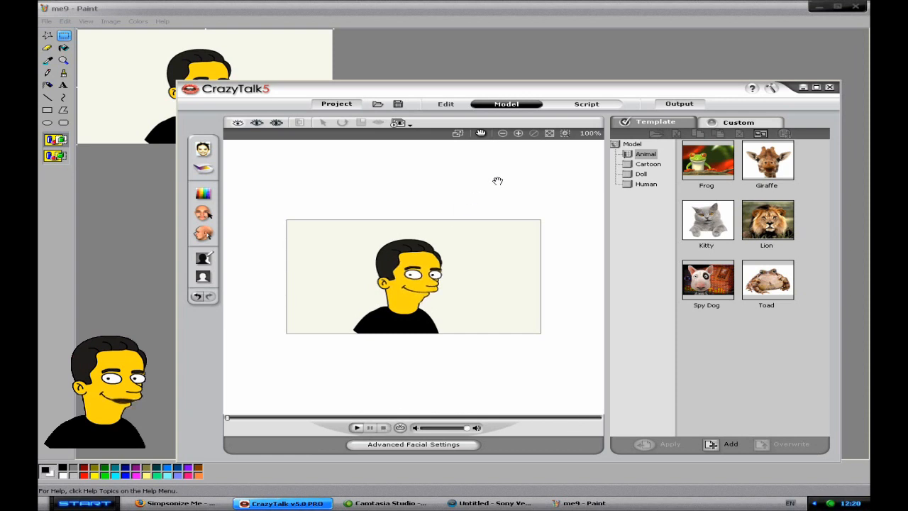
# Step: Start a voice recording from the Script stage, dismissing the save-changes prompt
pyautogui.click(587, 104)
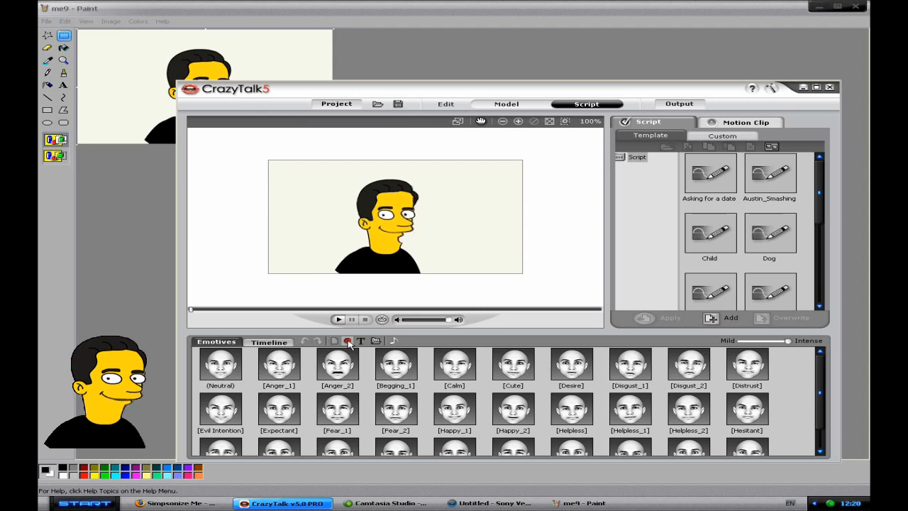
pyautogui.click(348, 340)
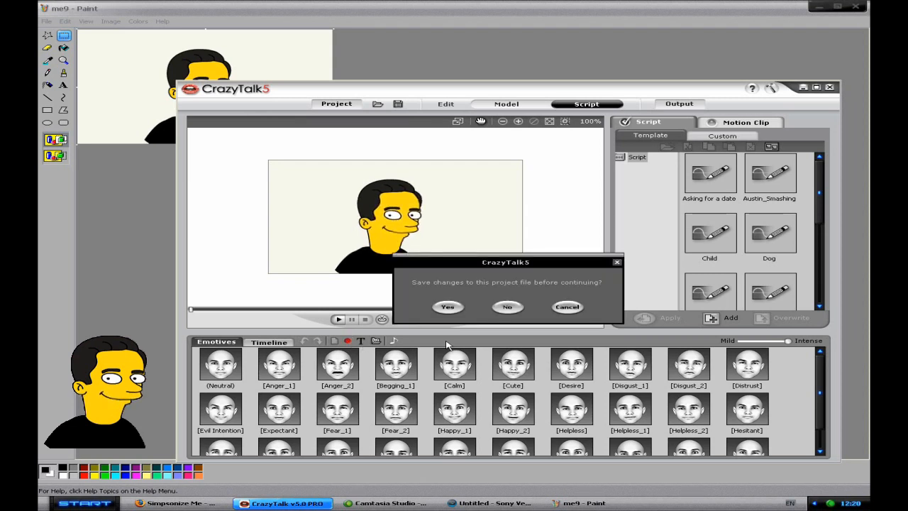
pyautogui.click(507, 306)
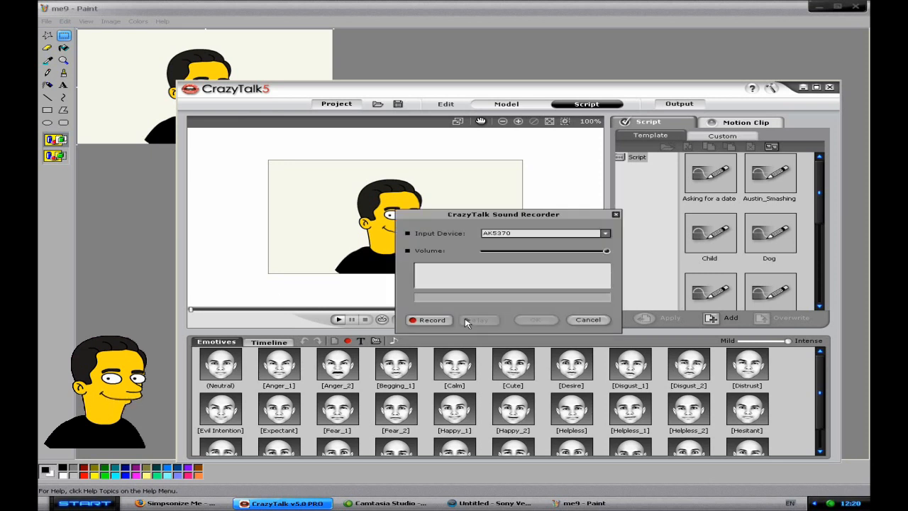
pyautogui.moveTo(524, 244)
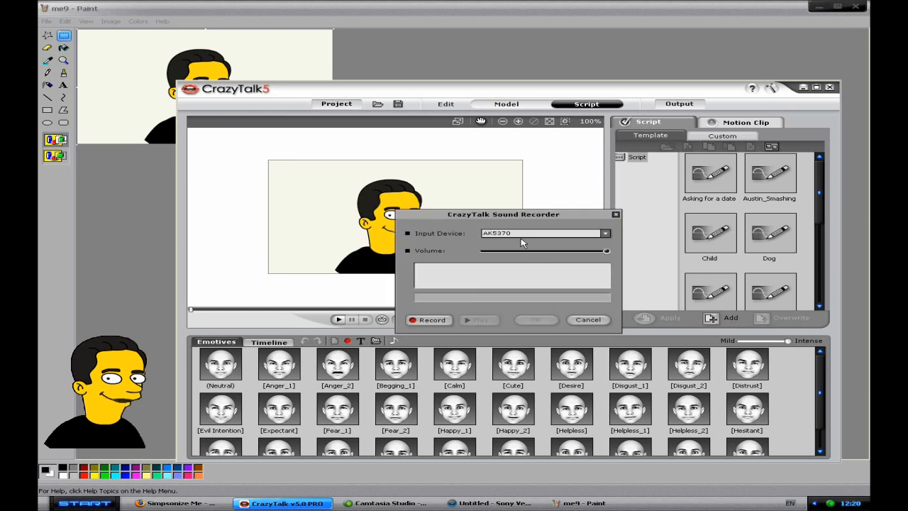
# Step: Record and accept a 14-second voice clip on AK5370, then bring up the AVI 720p HD output settings
pyautogui.click(604, 234)
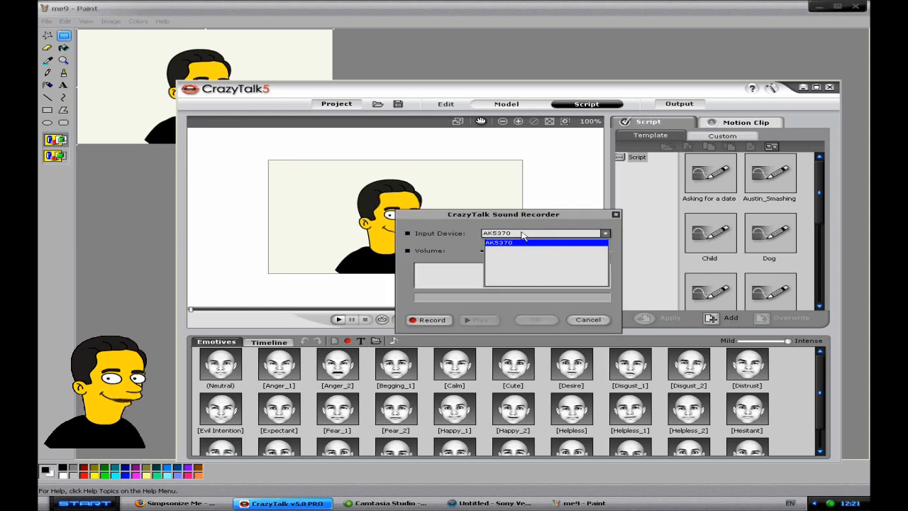
pyautogui.click(499, 242)
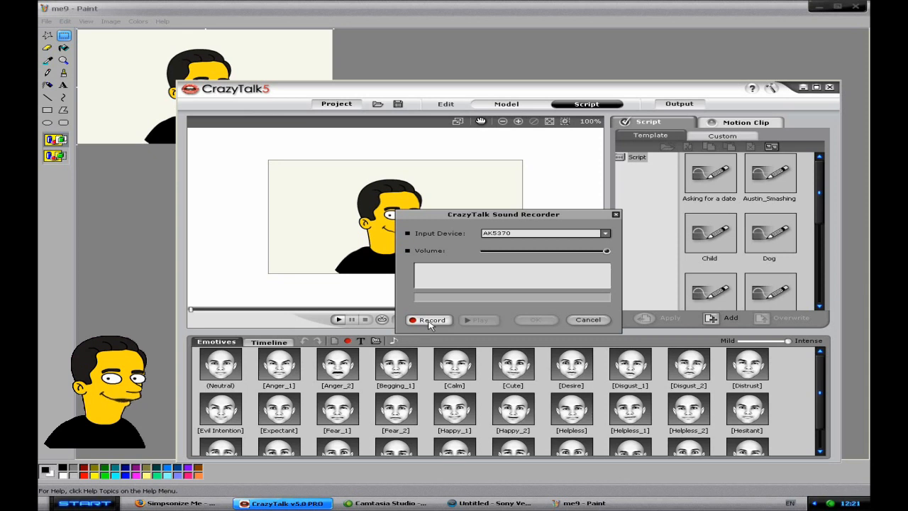
pyautogui.click(428, 319)
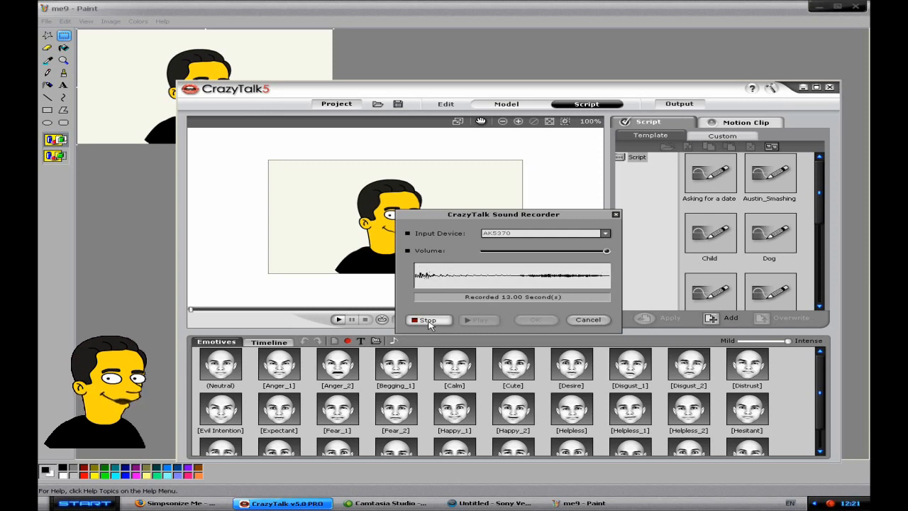
pyautogui.click(428, 320)
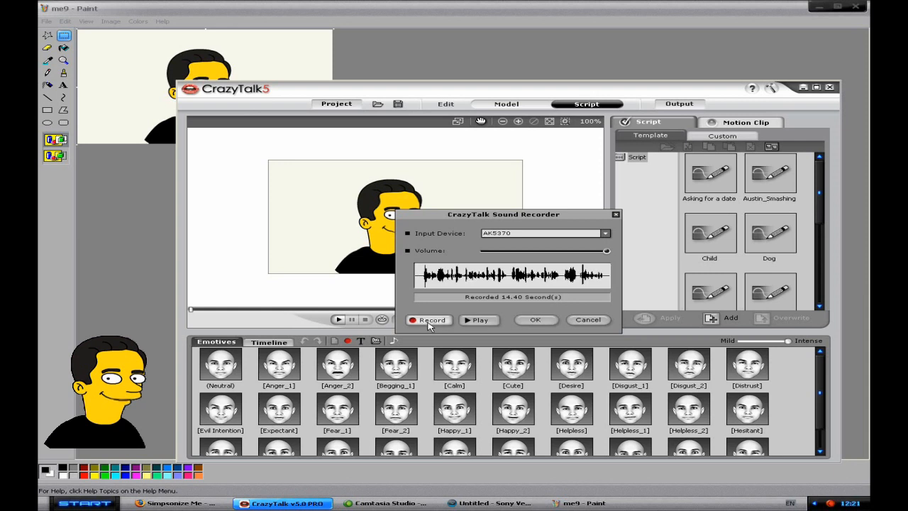
pyautogui.click(535, 319)
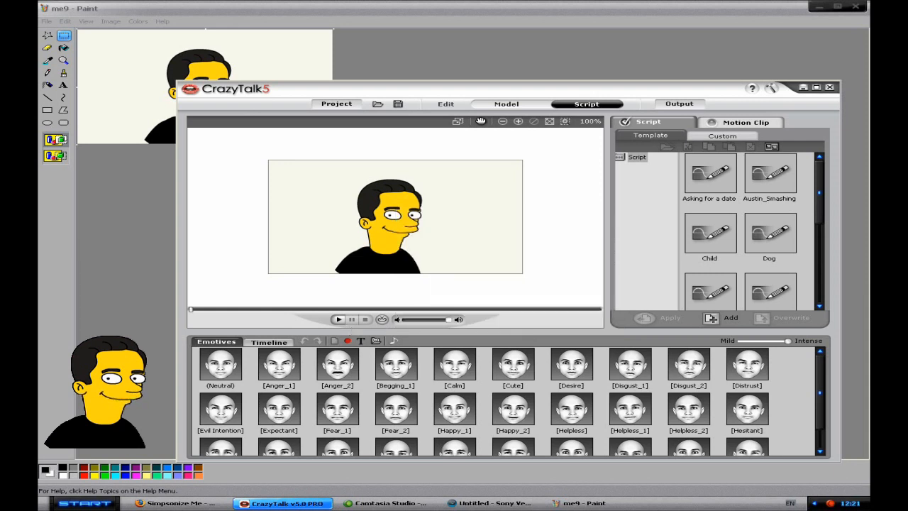
pyautogui.click(339, 319)
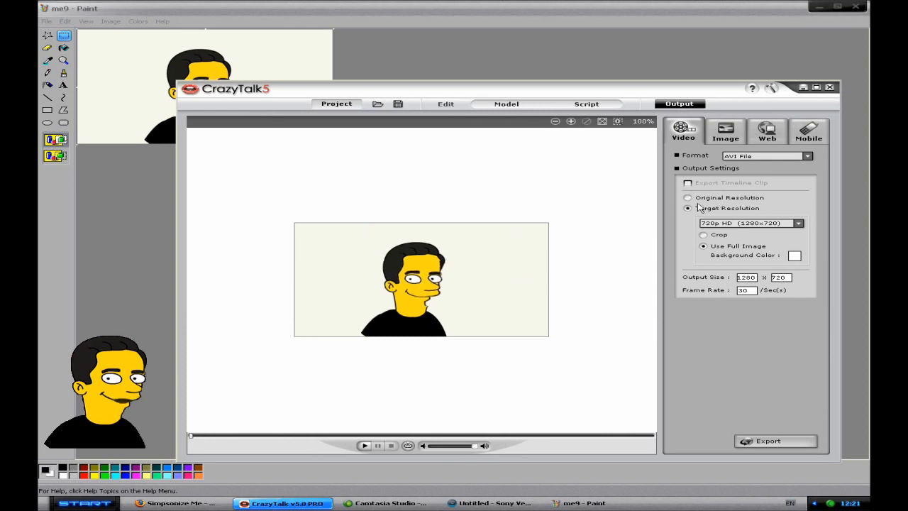
# Step: Export the animation as an AVI named me10 on the Desktop
pyautogui.click(769, 440)
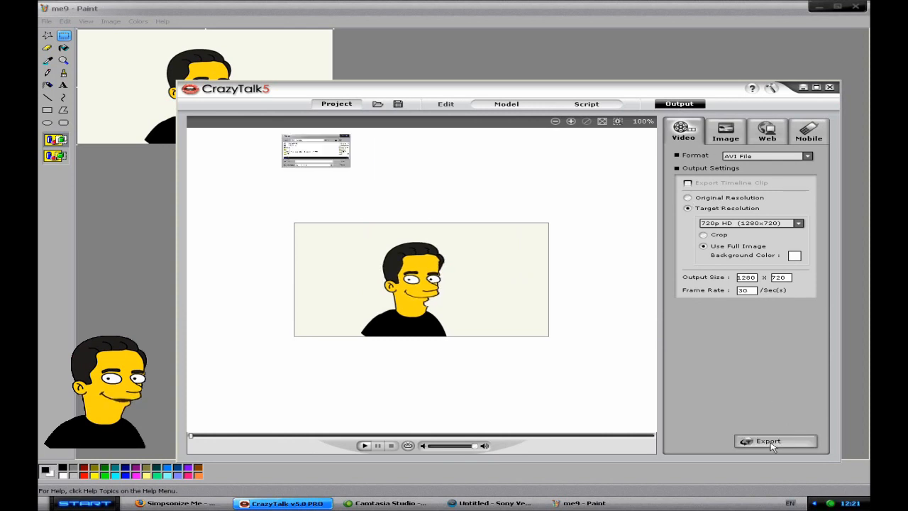
pyautogui.click(767, 441)
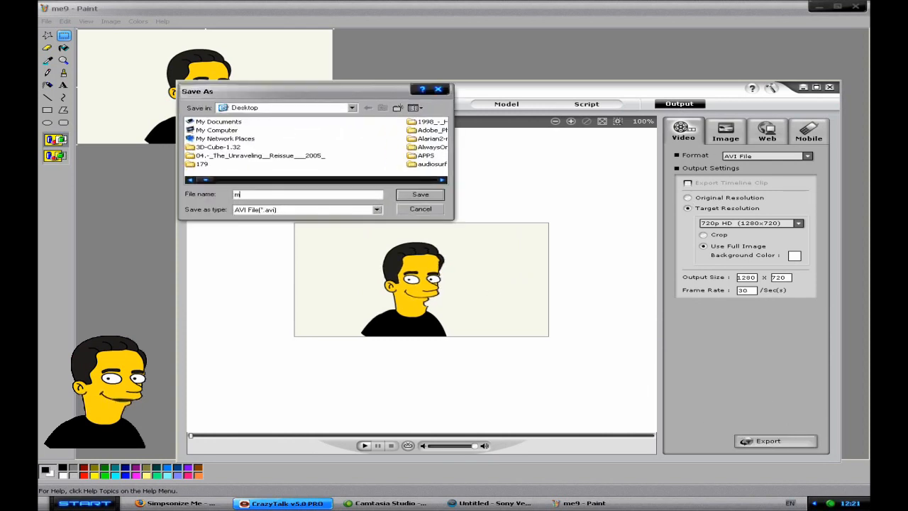
pyautogui.write('e10')
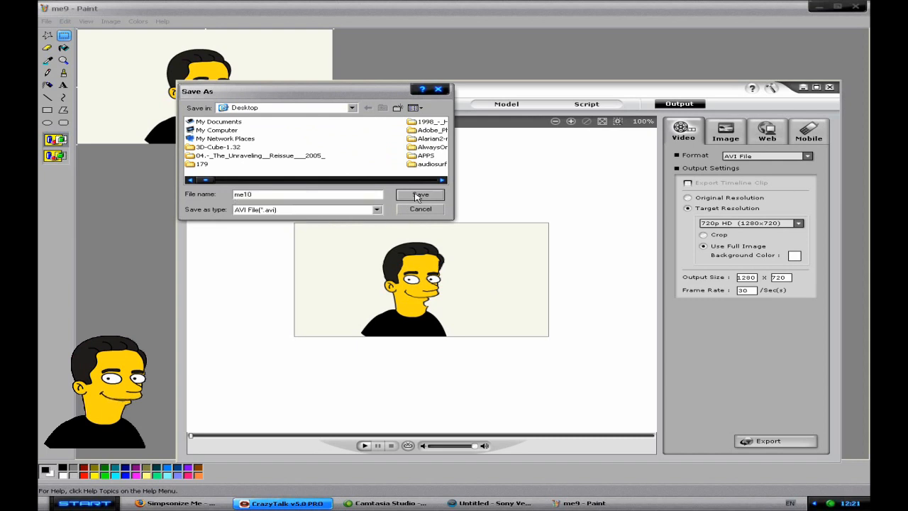
pyautogui.click(419, 195)
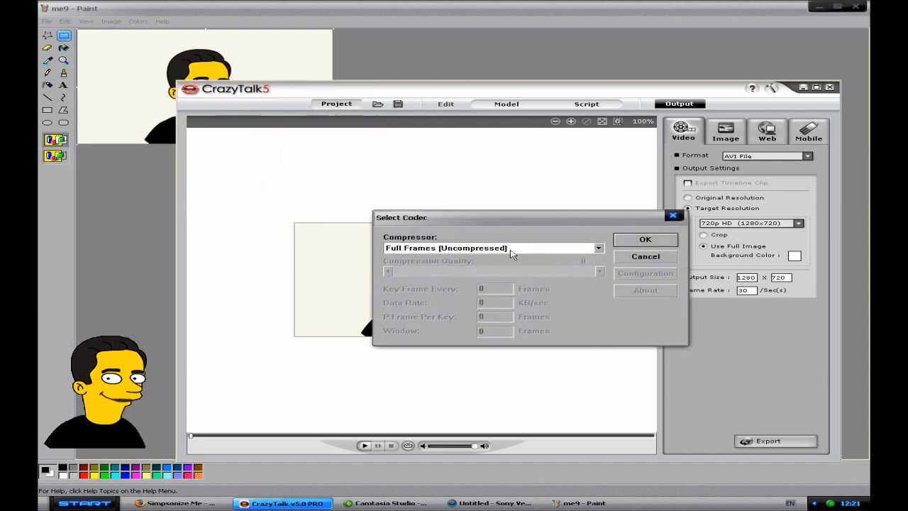
# Step: Choose DivX 6.8.5 Codec as the video compressor
pyautogui.click(598, 248)
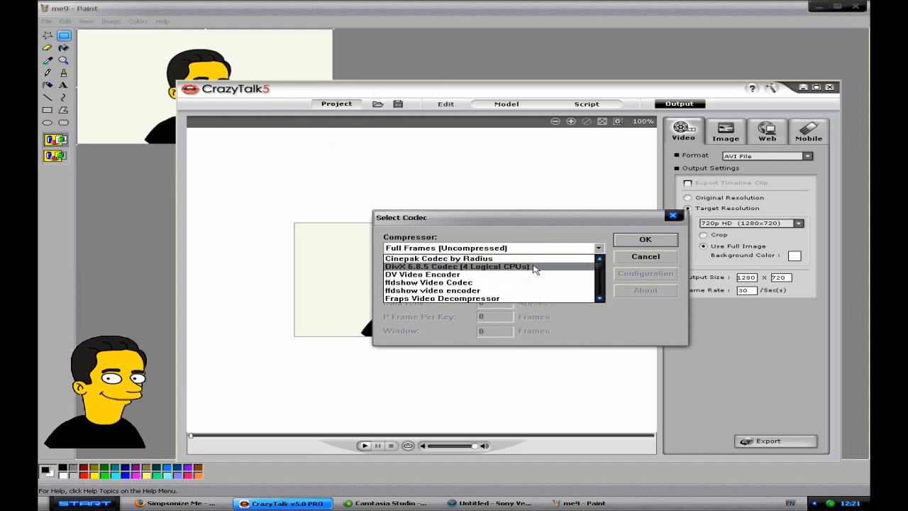
pyautogui.scroll(-3)
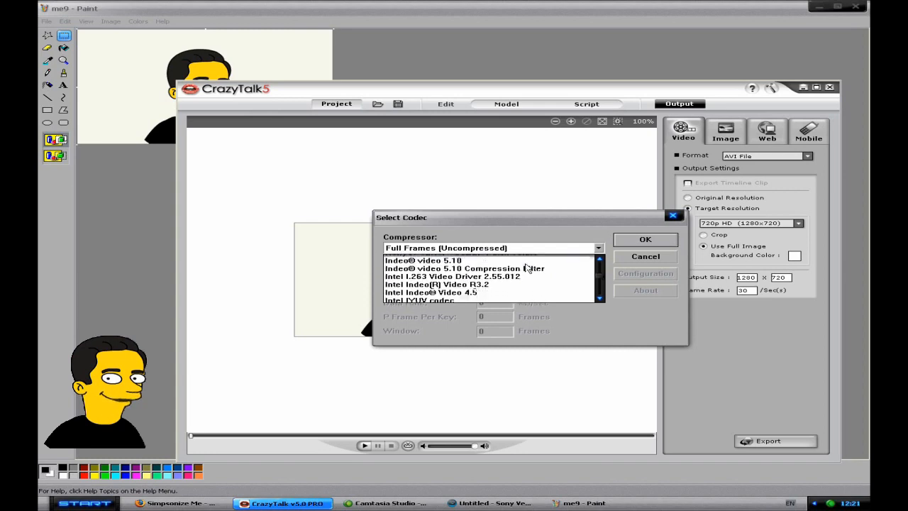
pyautogui.scroll(-3)
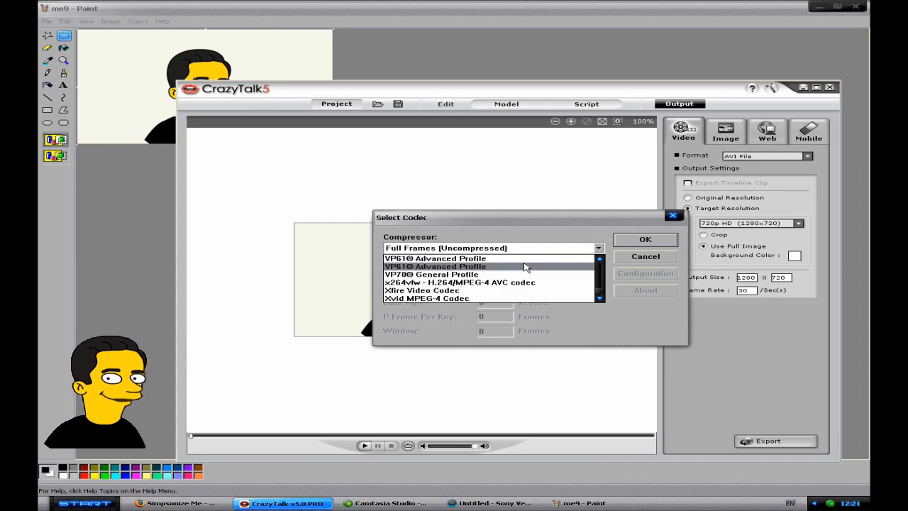
pyautogui.scroll(3)
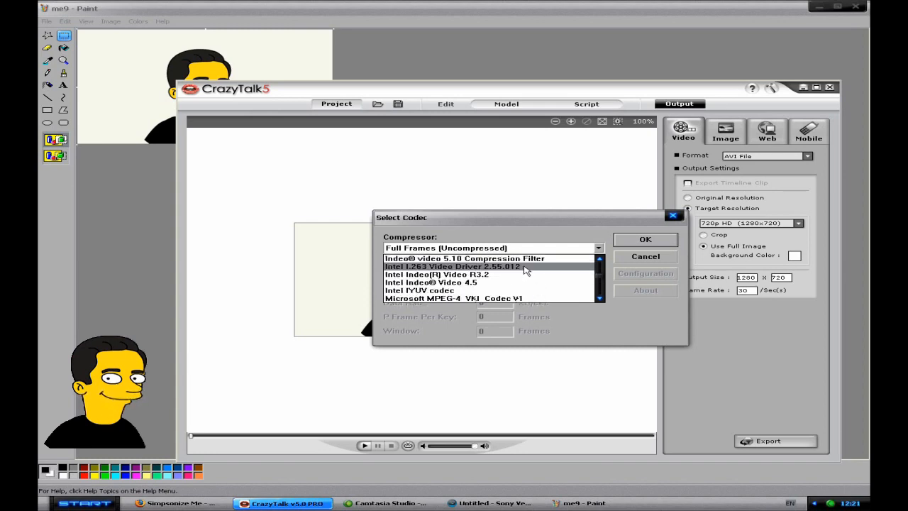
pyautogui.scroll(-3)
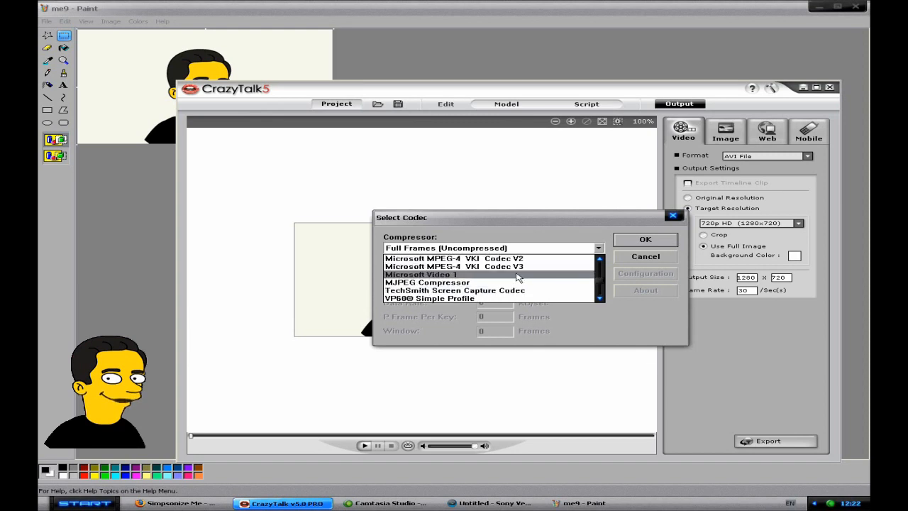
pyautogui.scroll(3)
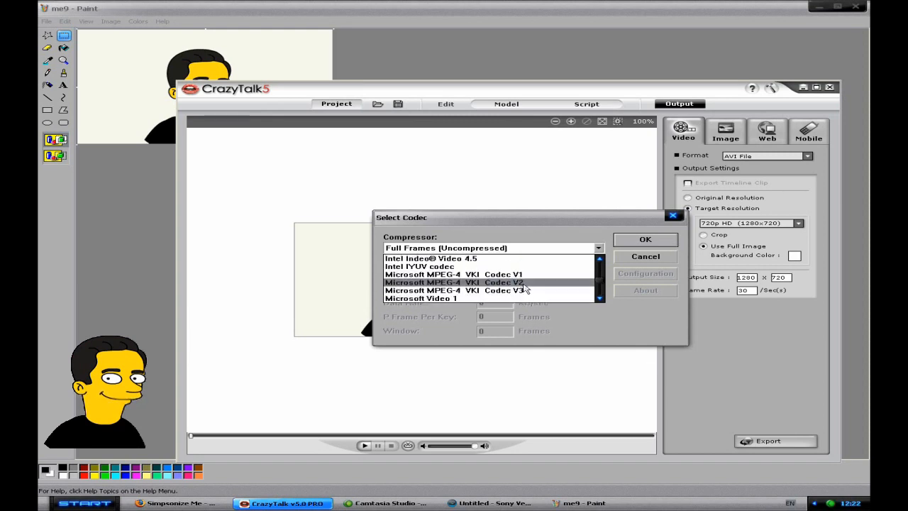
pyautogui.moveTo(523, 290)
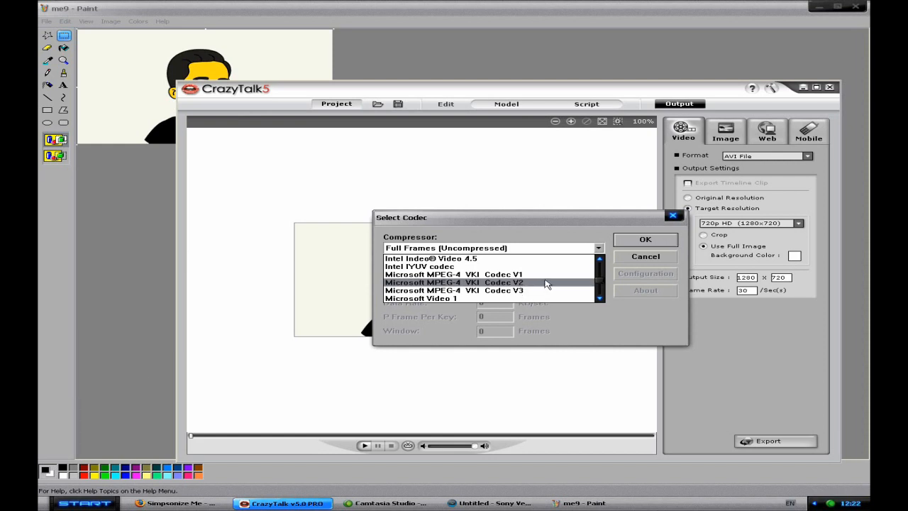
pyautogui.scroll(-3)
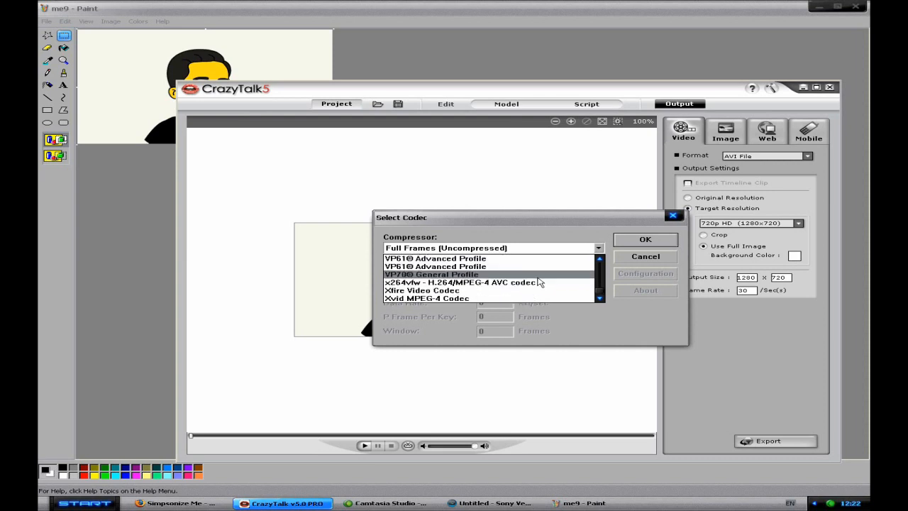
pyautogui.scroll(3)
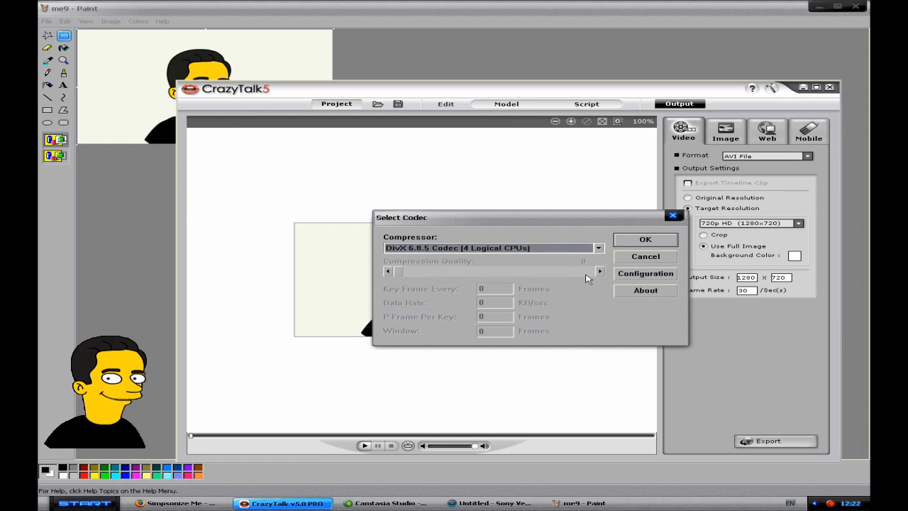
# Step: Confirm the DivX codec, let the 720p AVI render, and acknowledge 'Media export complete'
pyautogui.click(645, 239)
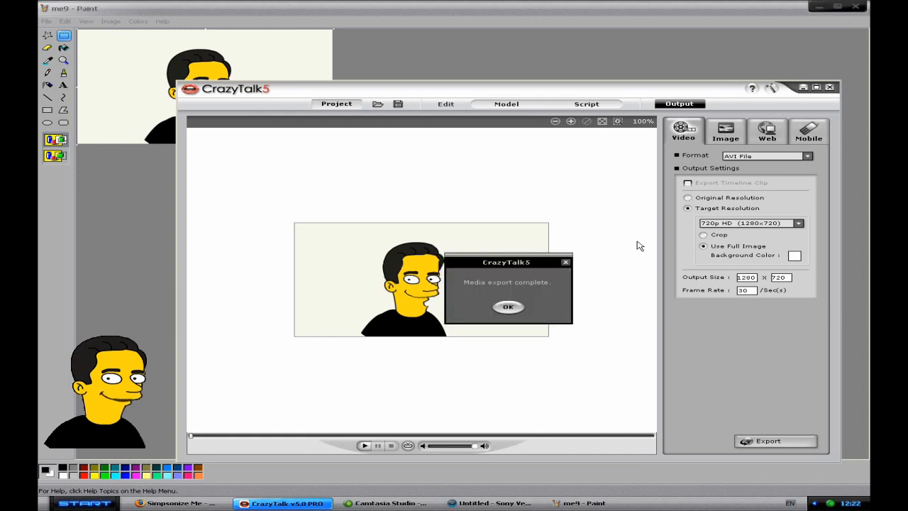
pyautogui.moveTo(71, 73)
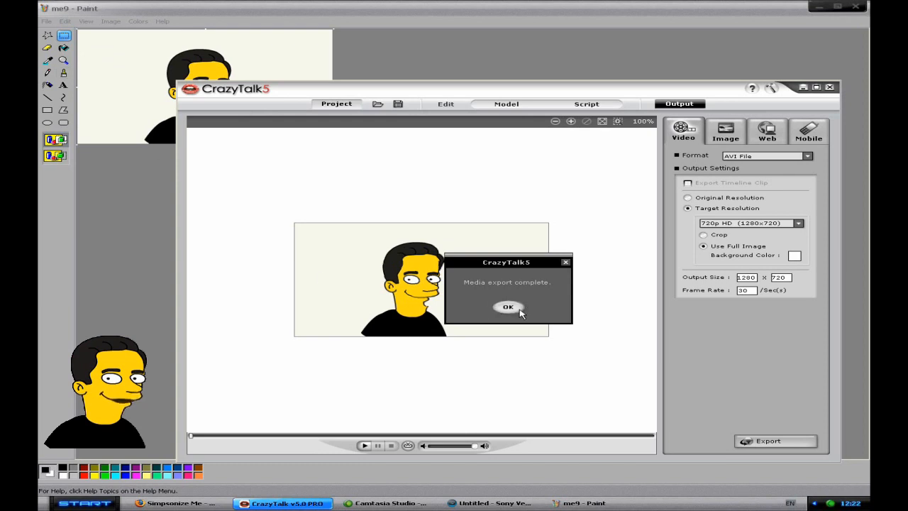
pyautogui.click(507, 307)
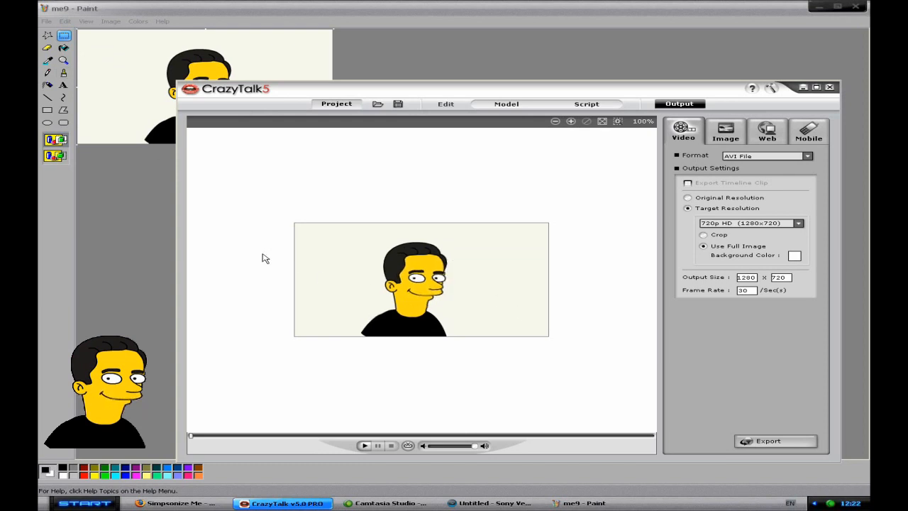